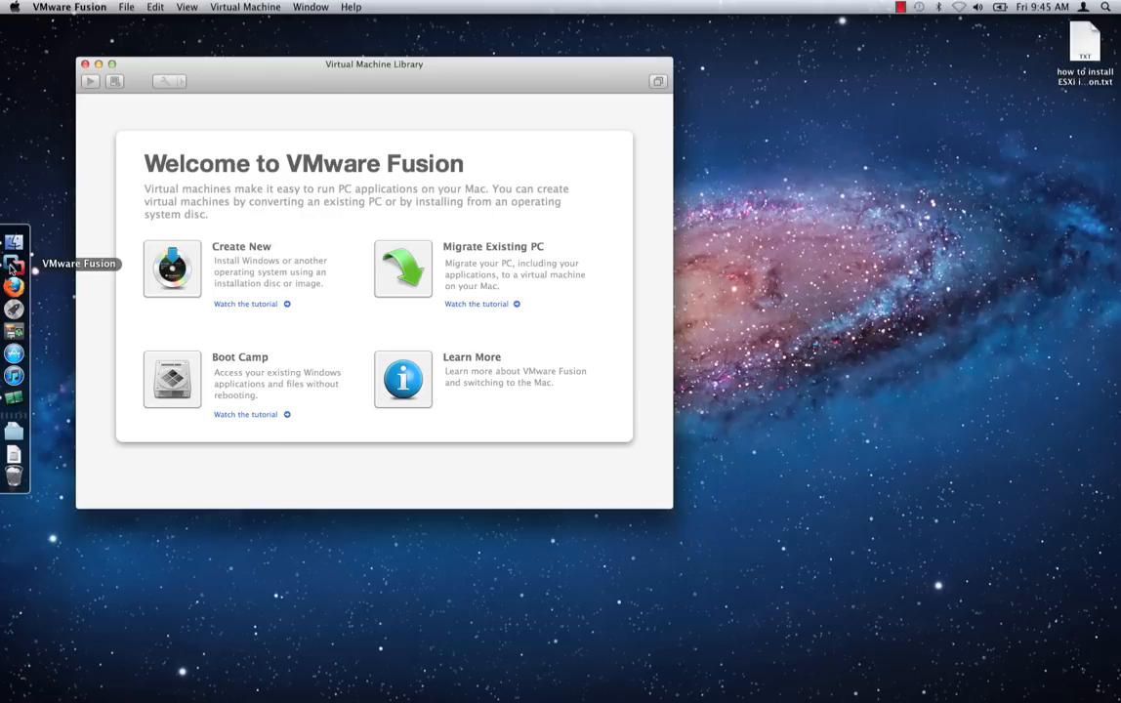
# Begin a new virtual machine from the File menu to launch the assistant
pyautogui.click(125, 8)
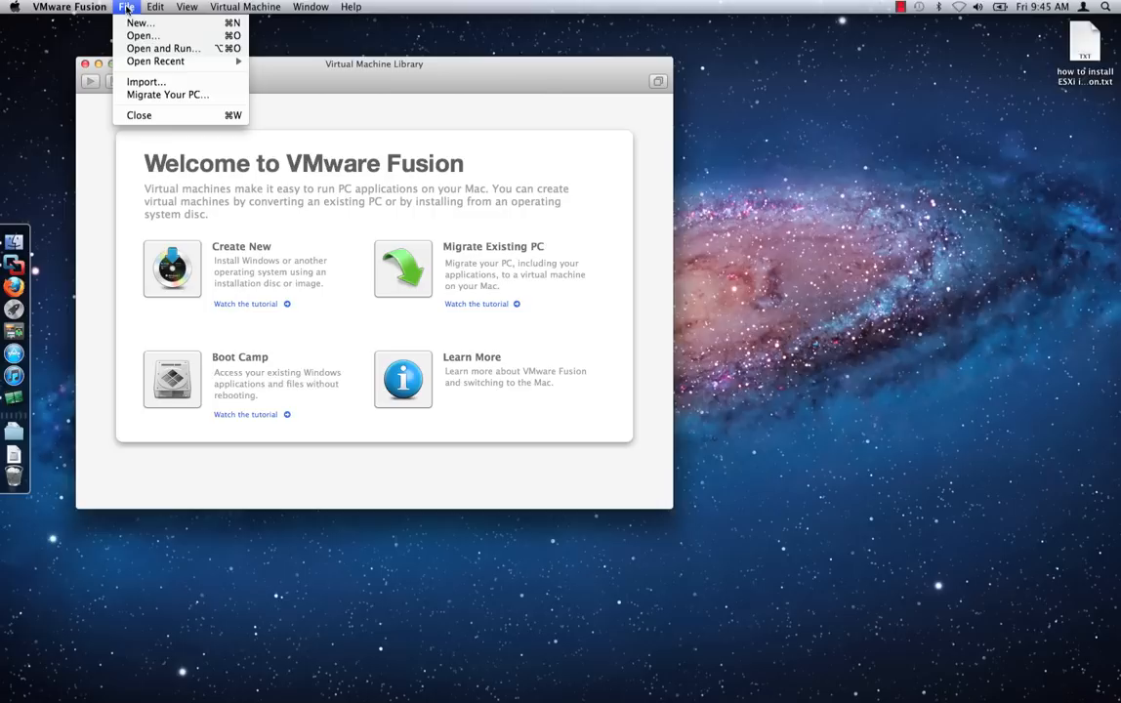
pyautogui.moveTo(141, 24)
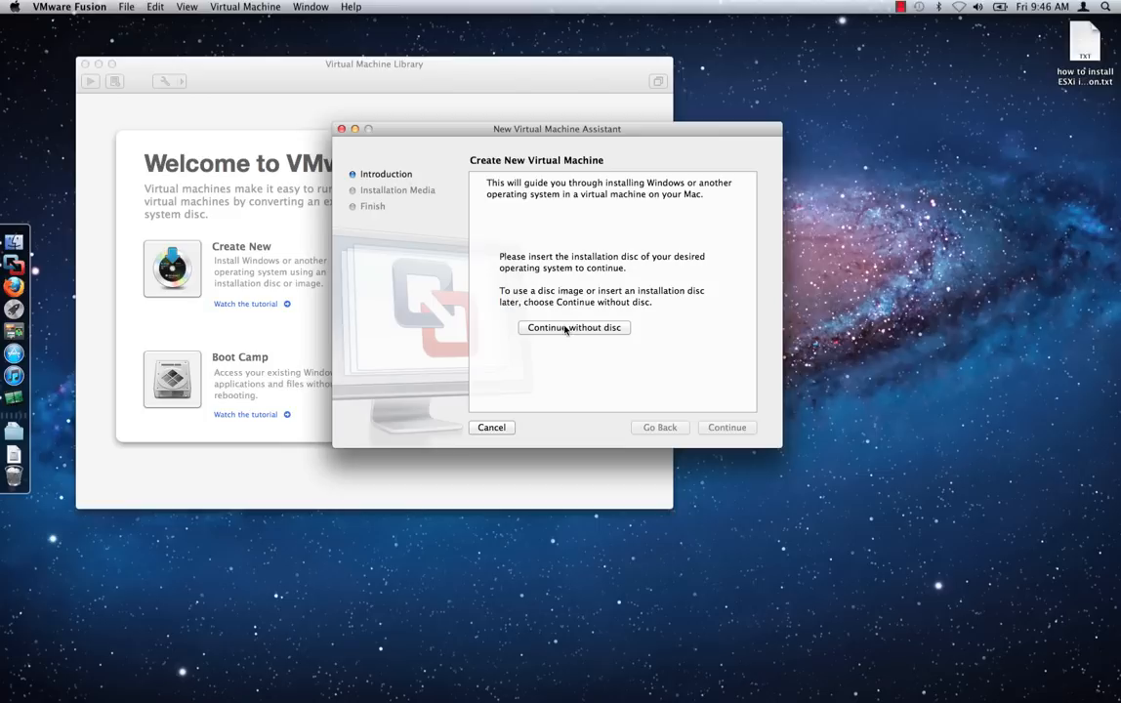
# Continue without a disc and attach the ESXi installer ISO from Downloads as installation media
pyautogui.click(574, 328)
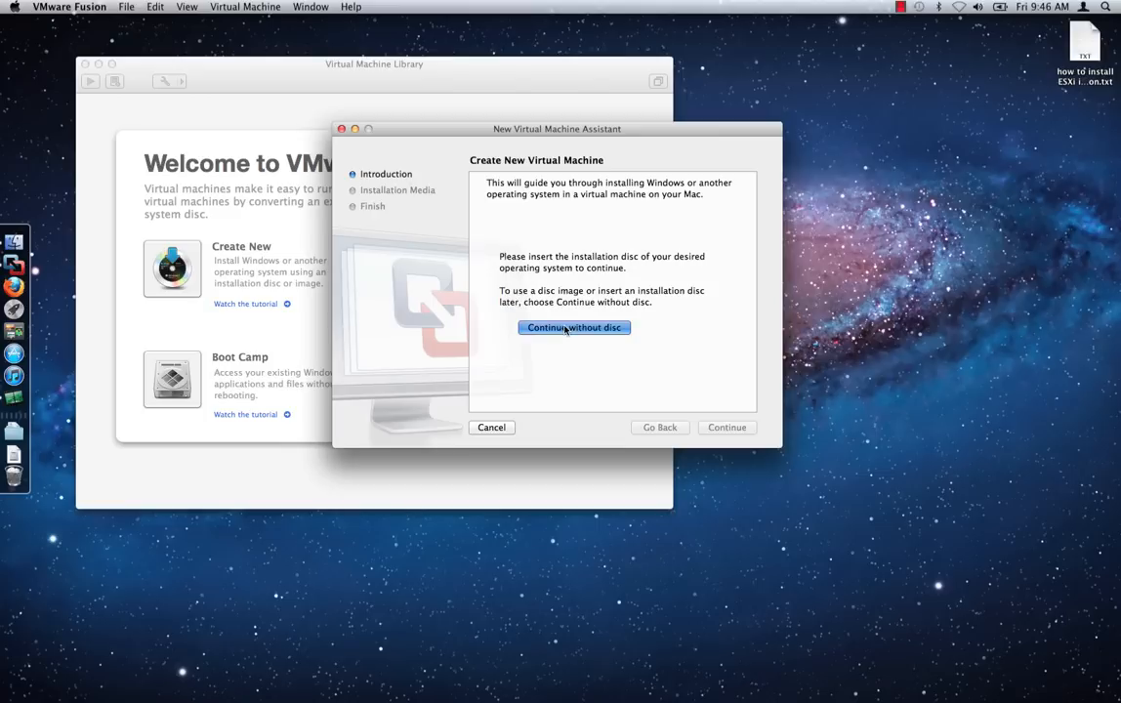
pyautogui.click(574, 329)
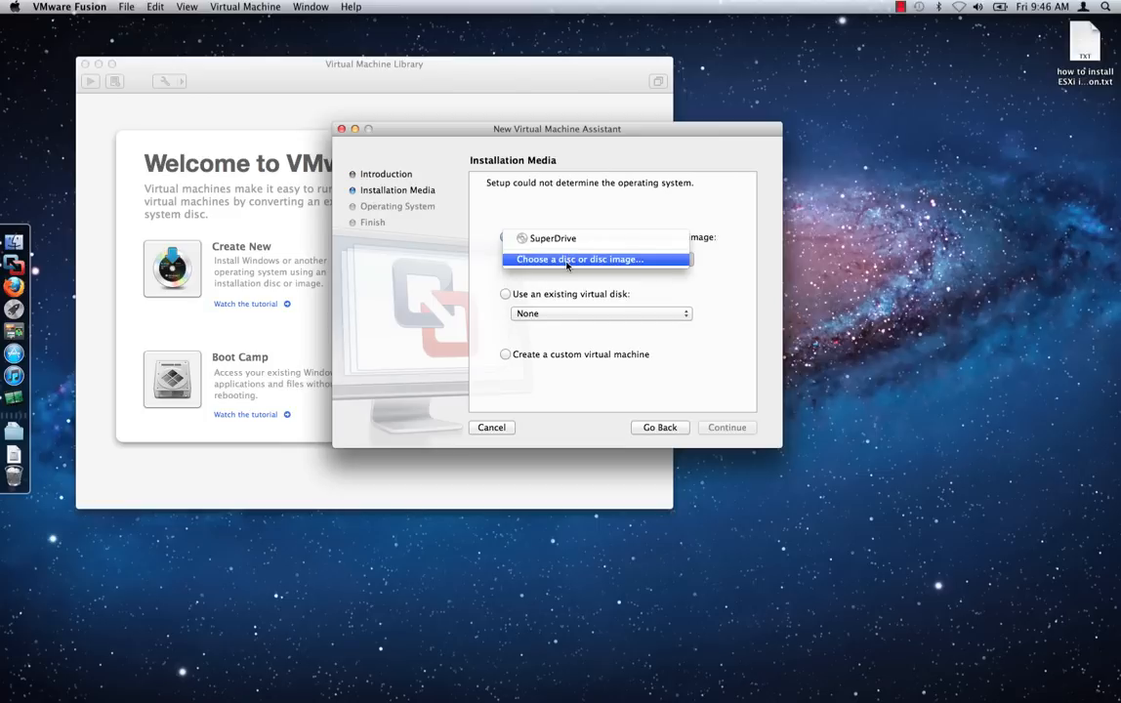
pyautogui.click(580, 257)
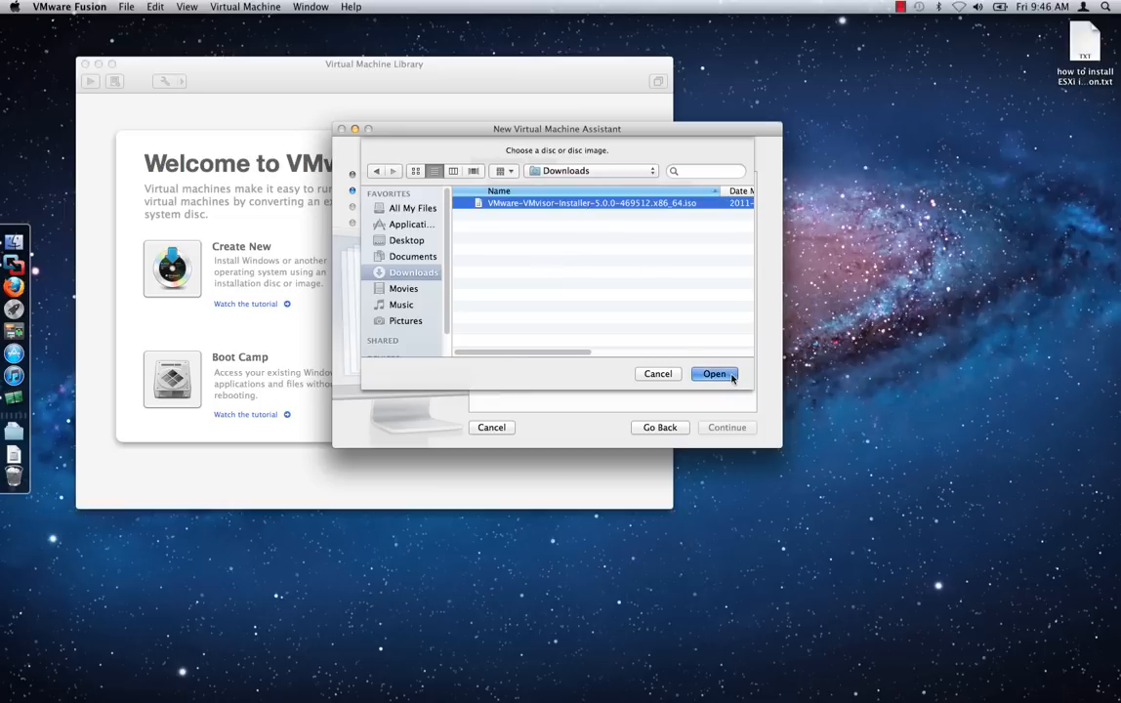
pyautogui.click(715, 373)
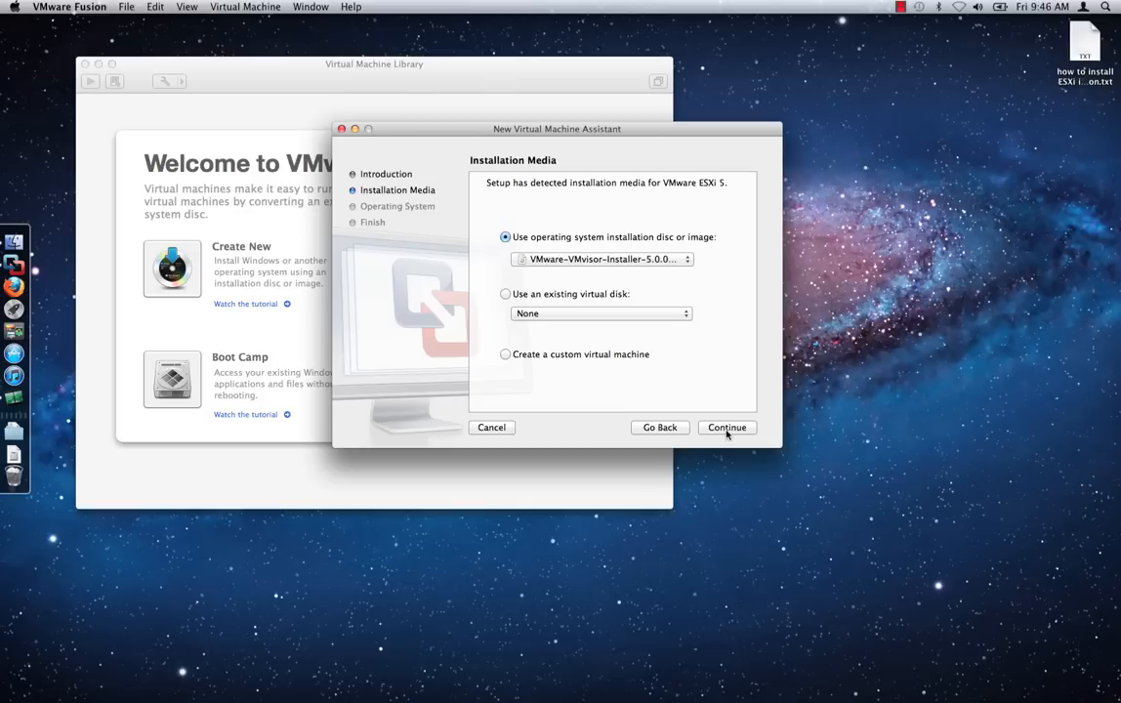
pyautogui.click(727, 426)
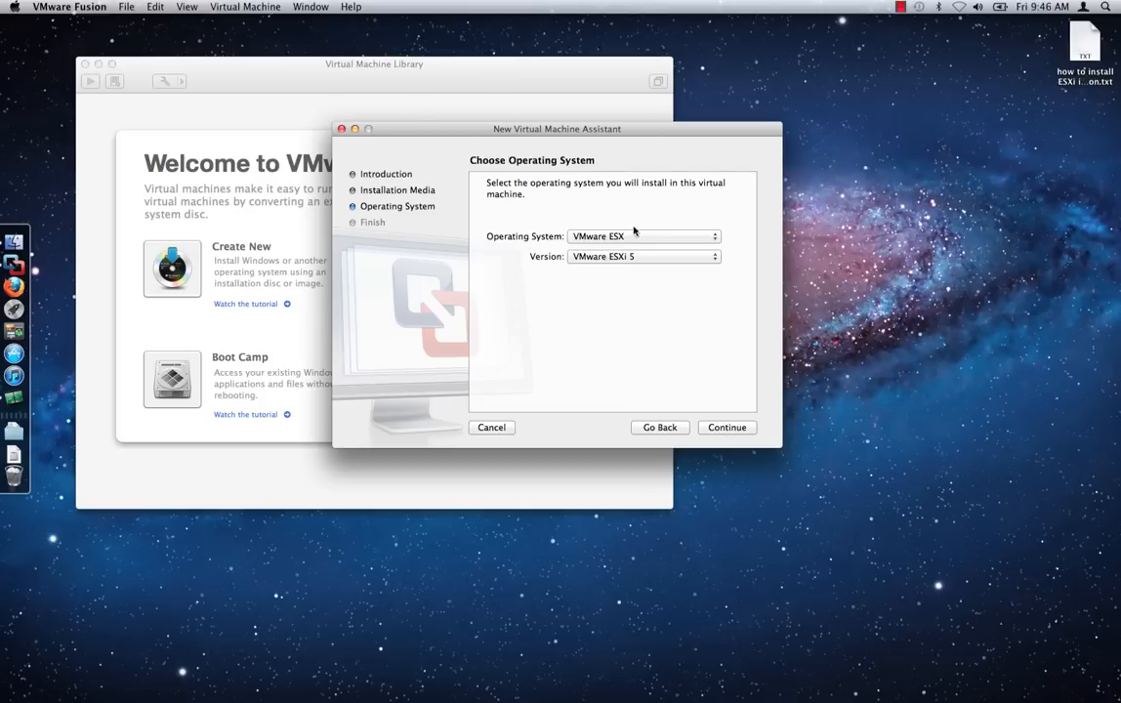
pyautogui.moveTo(609, 246)
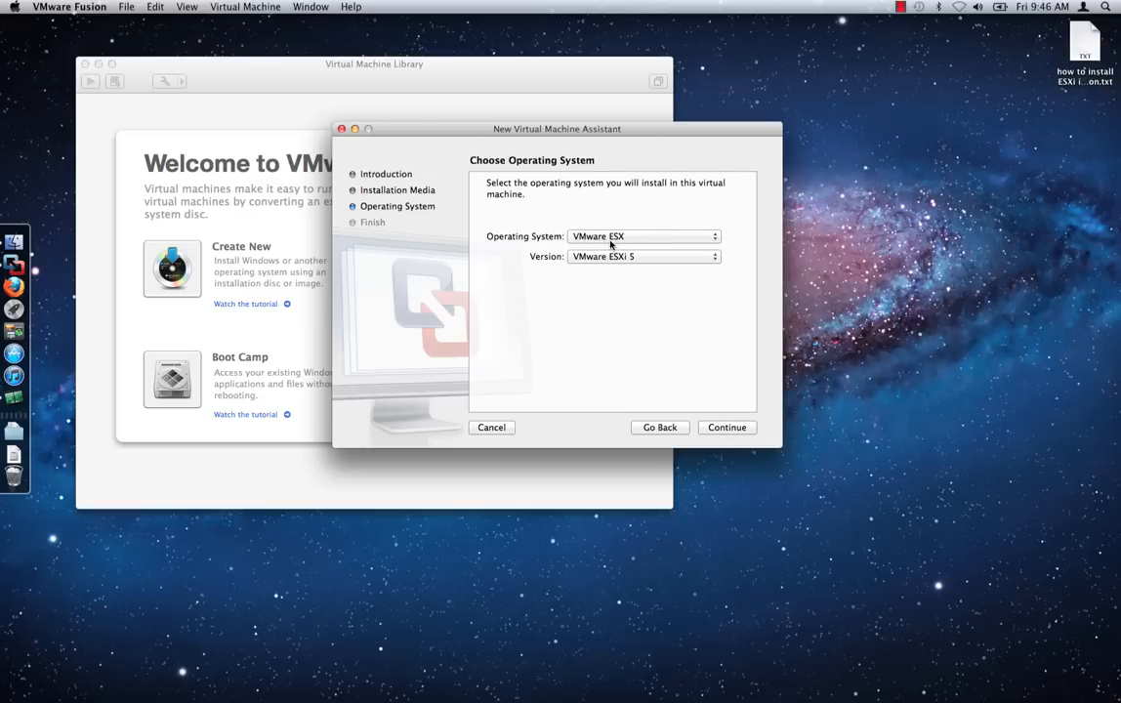
pyautogui.moveTo(603, 267)
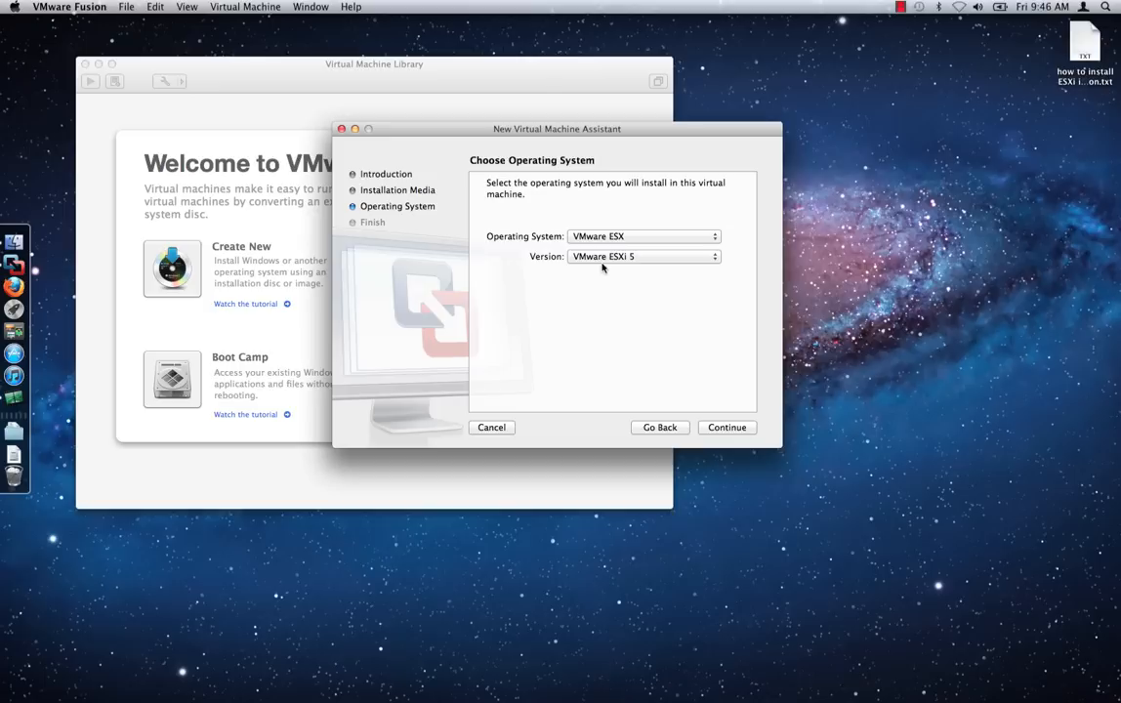
# Keep VMware ESX with version VMware ESXi 5 as the guest operating system and continue
pyautogui.click(644, 237)
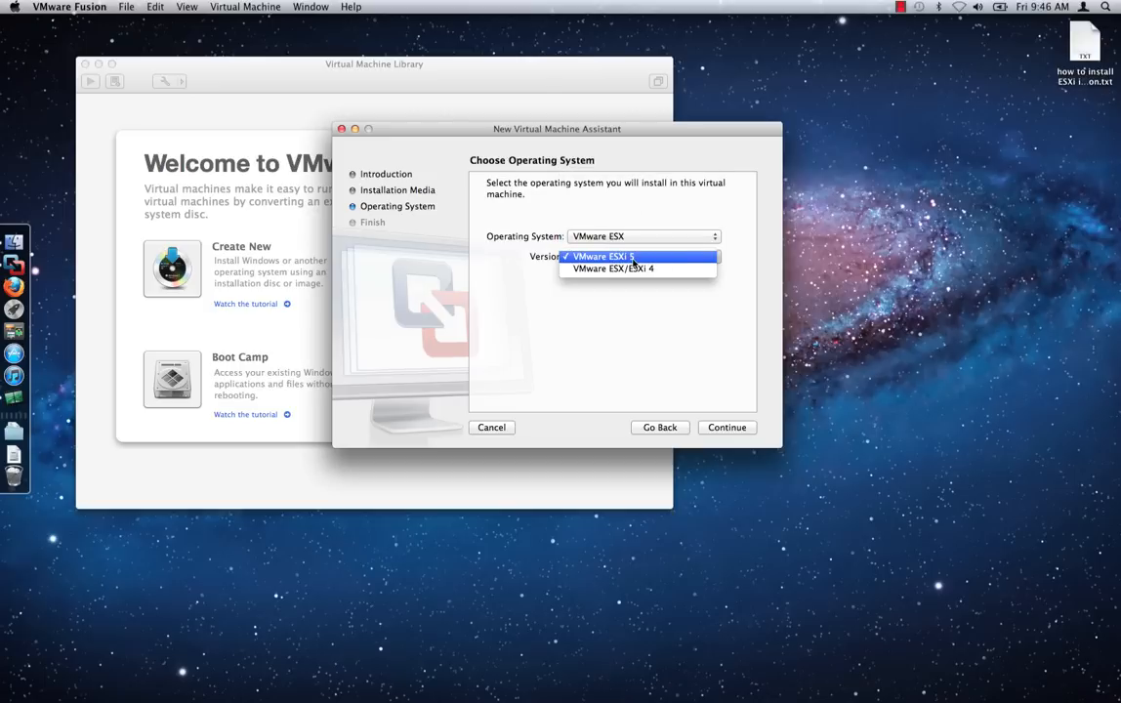
pyautogui.click(602, 256)
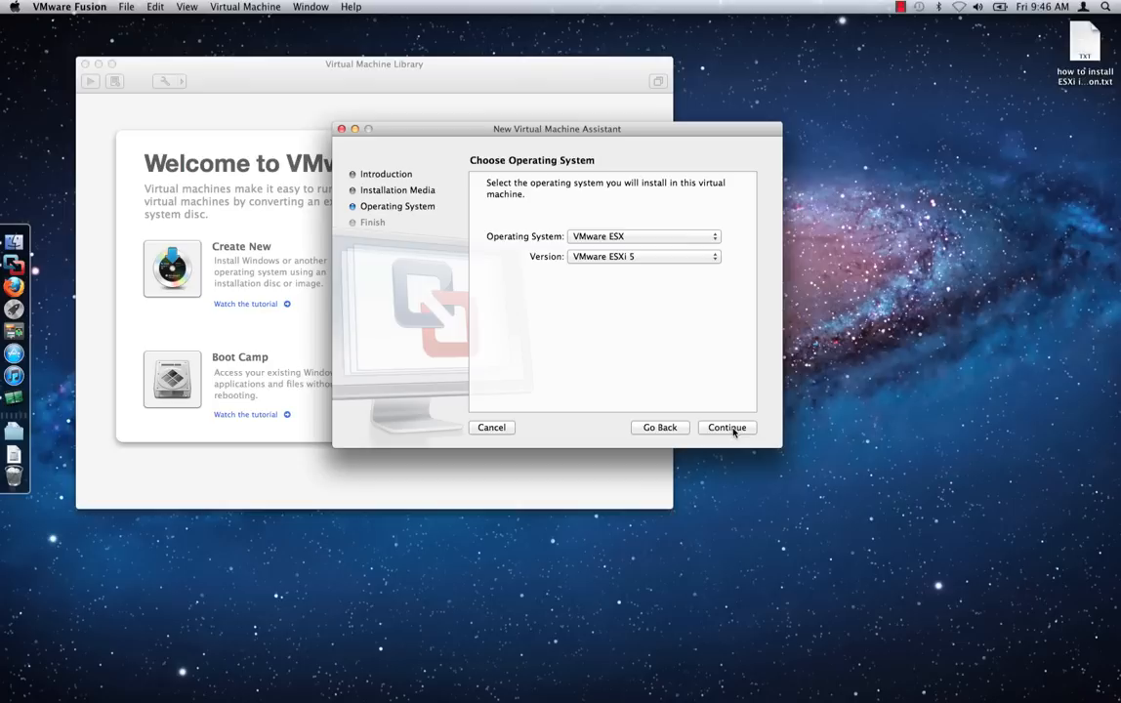
pyautogui.click(726, 425)
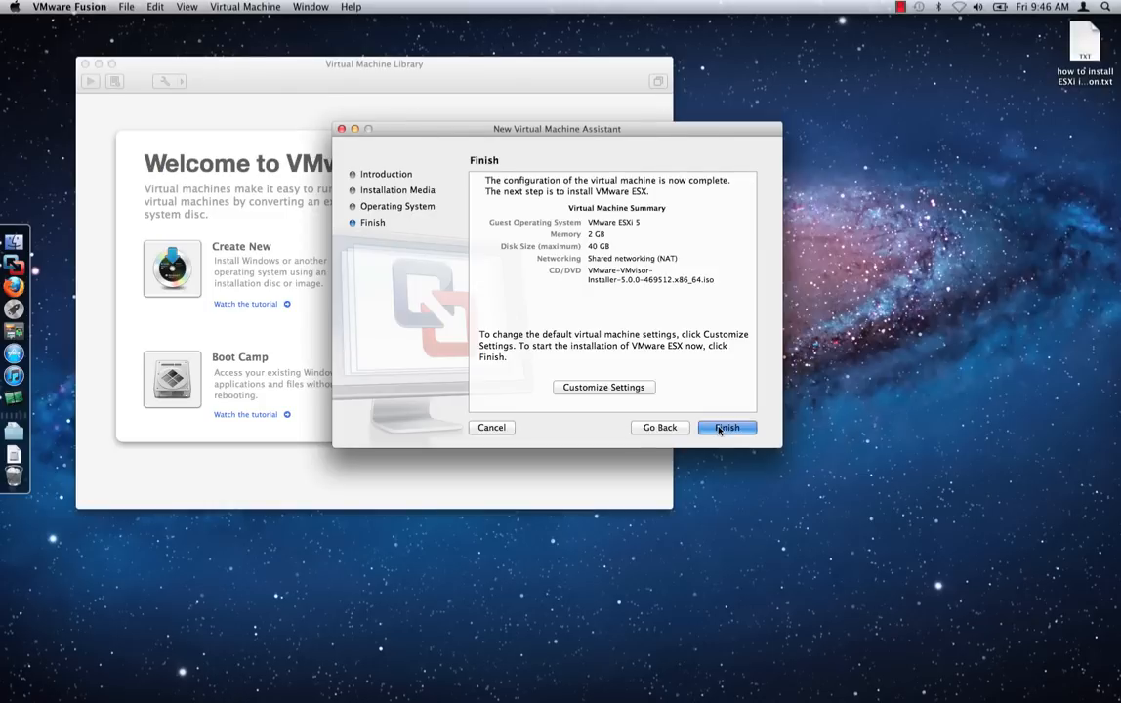
# Finish the assistant and save the machine as 'VMware ESXi 5' so it boots the installer
pyautogui.click(726, 425)
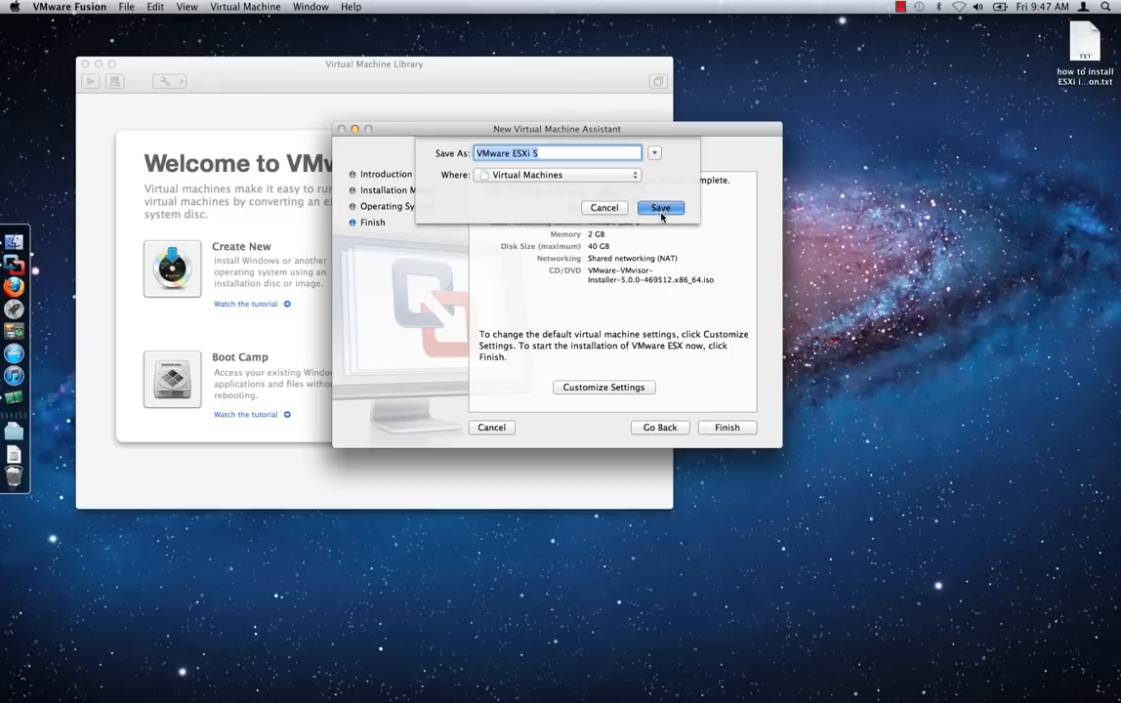
pyautogui.click(660, 207)
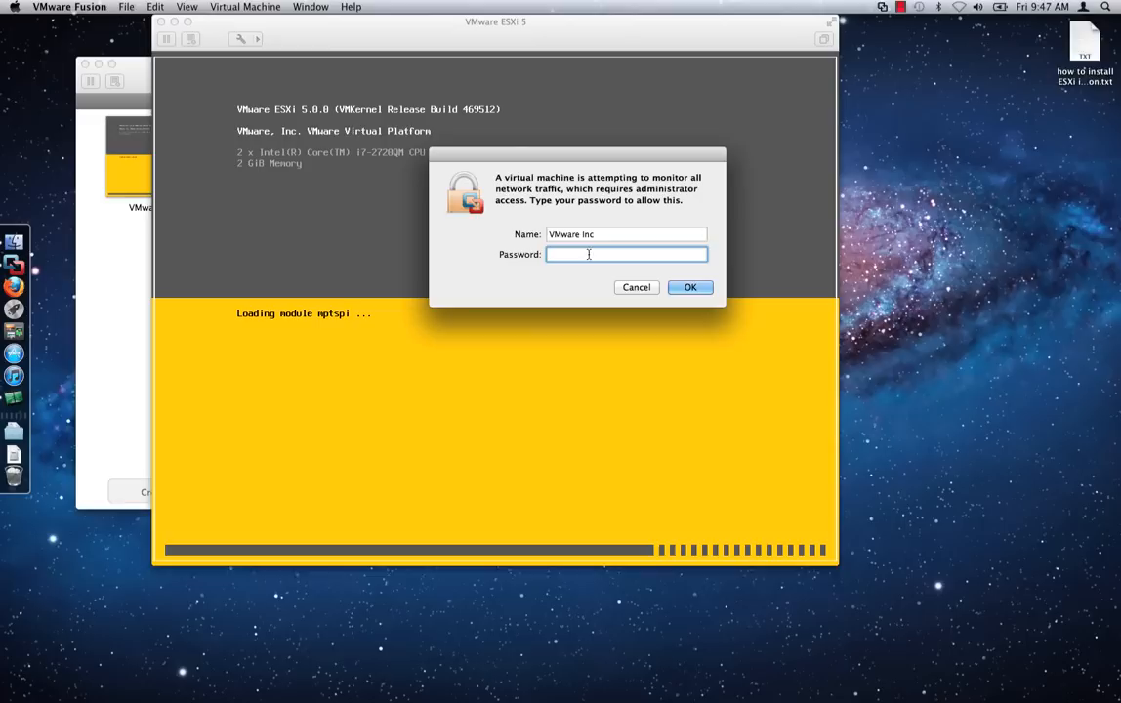
# Approve the network traffic monitoring prompt with the administrator password
pyautogui.write('••')
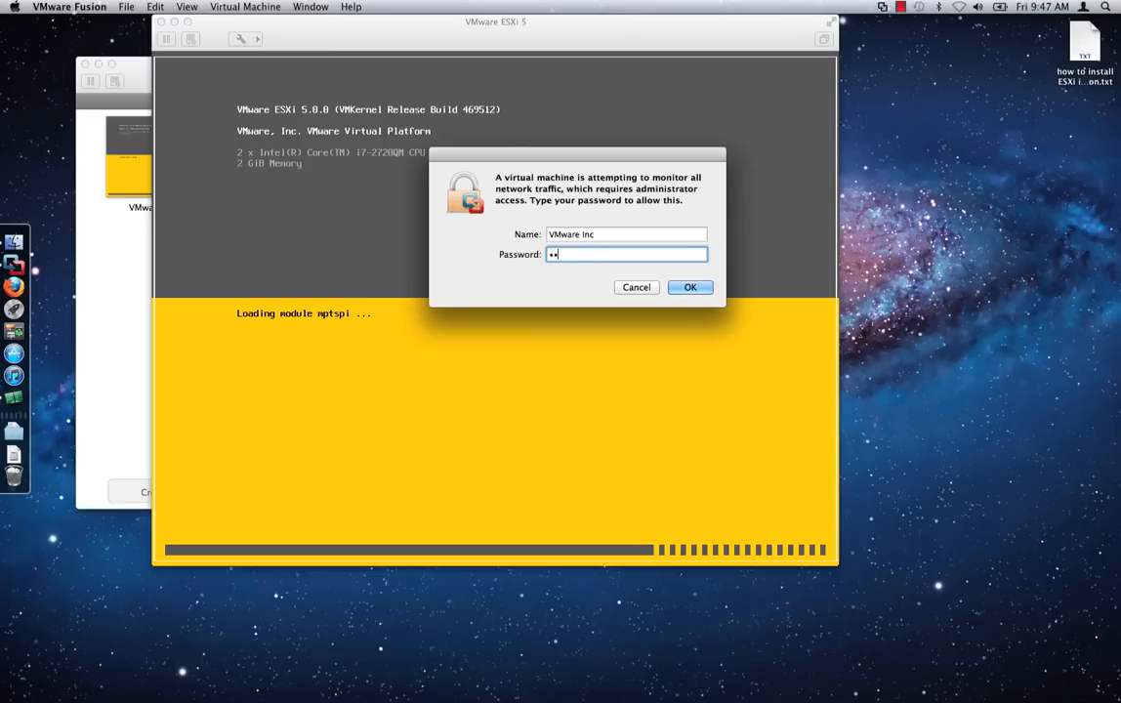
pyautogui.click(689, 287)
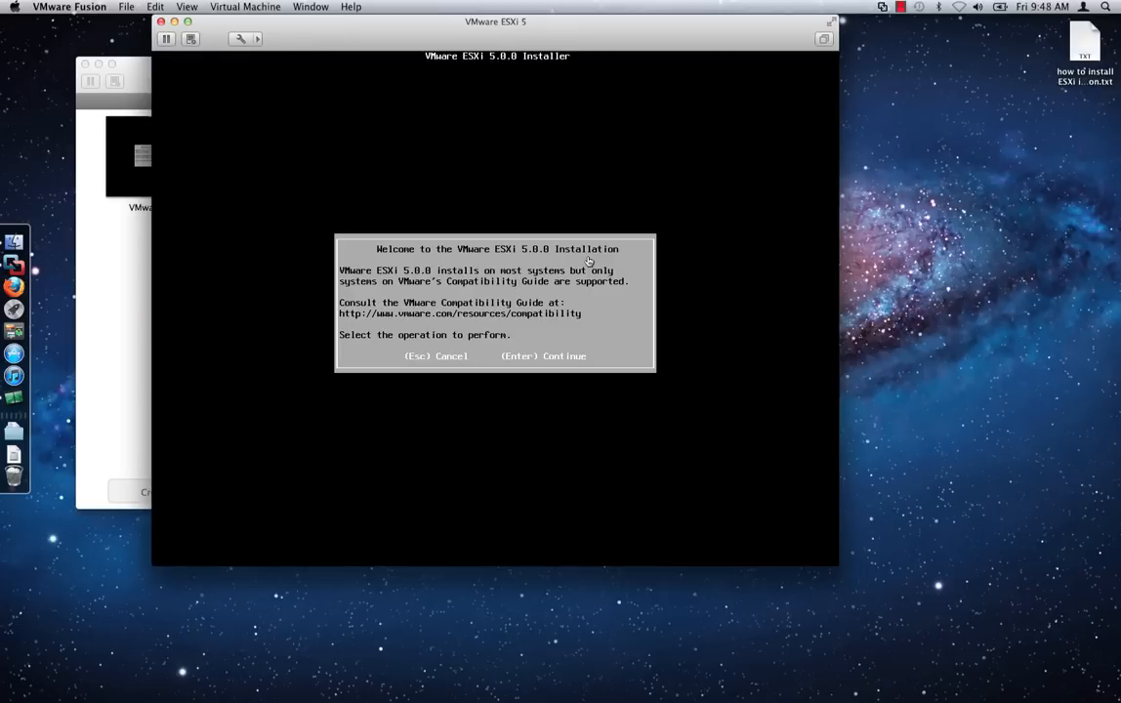
# Continue past the installer welcome and accept the EULA by sending F11 to the guest
pyautogui.click(496, 303)
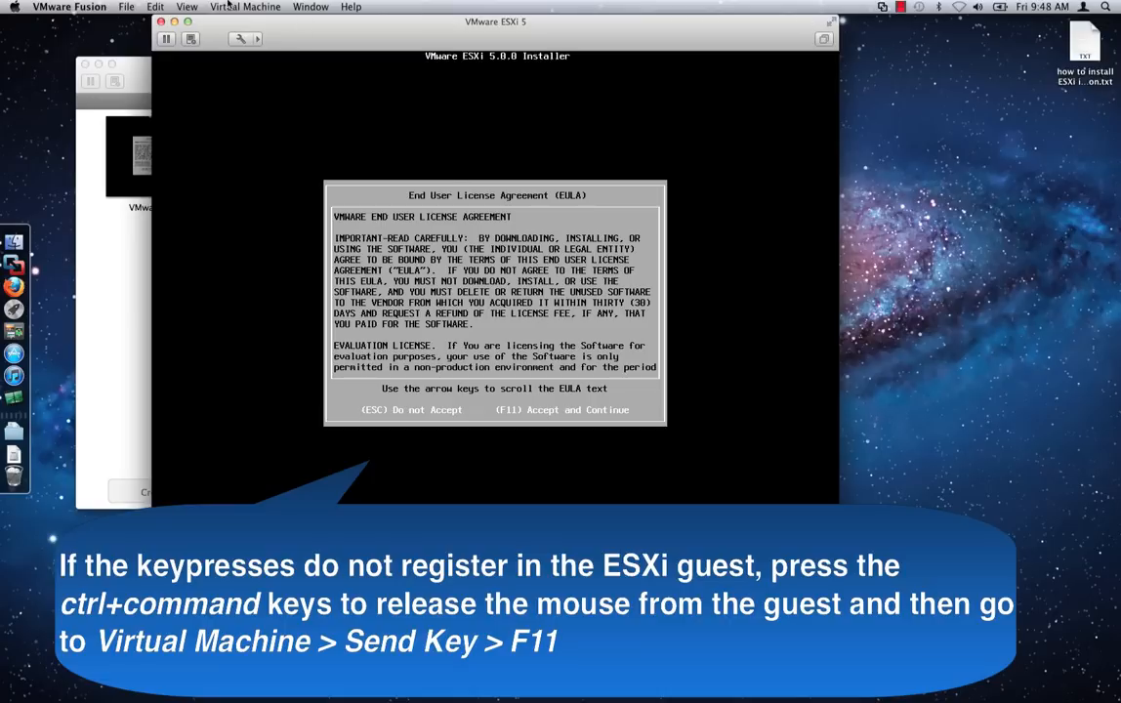
pyautogui.click(246, 8)
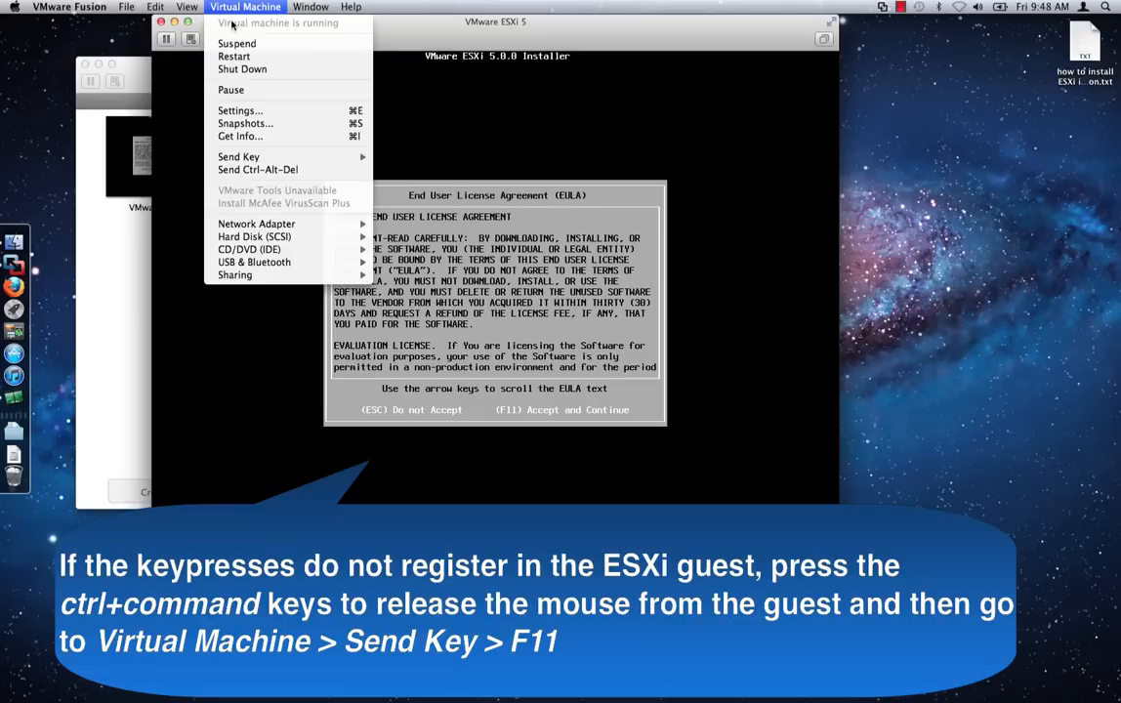
pyautogui.moveTo(238, 157)
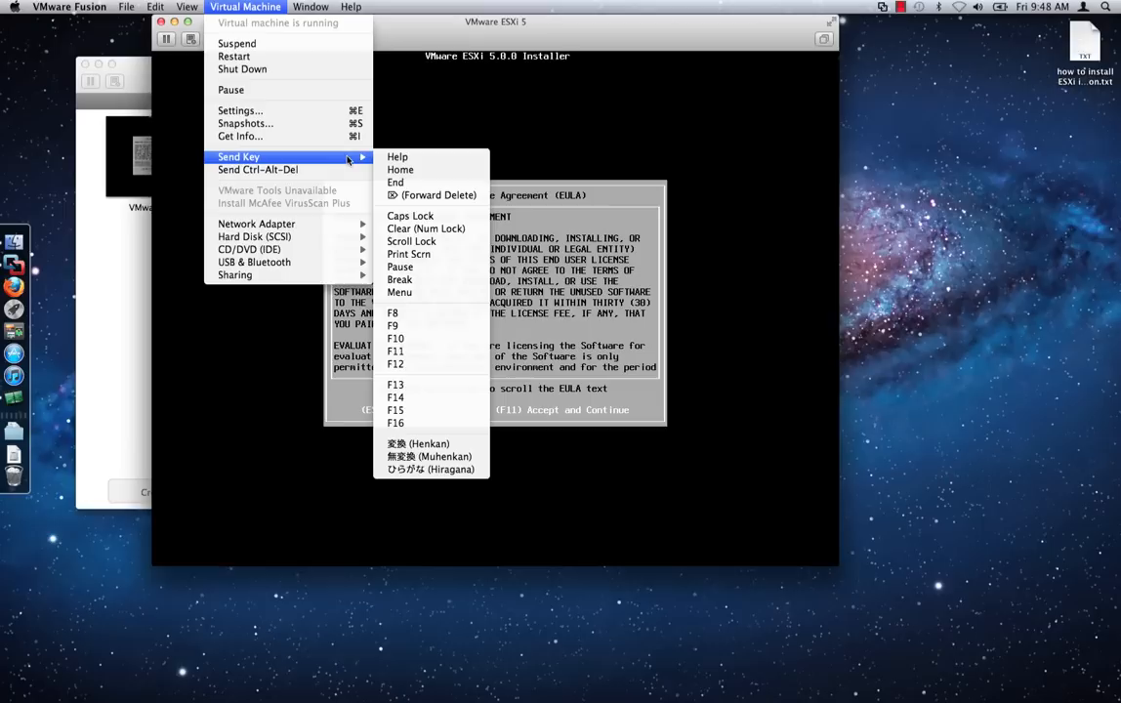
pyautogui.moveTo(394, 351)
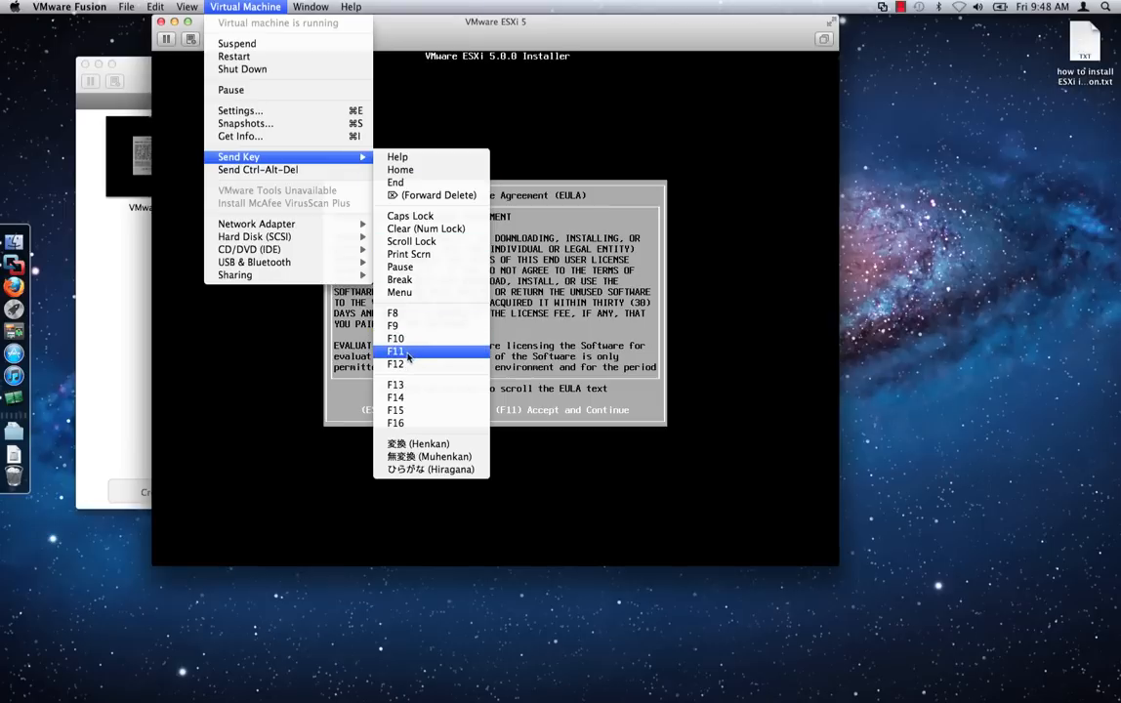
pyautogui.click(395, 352)
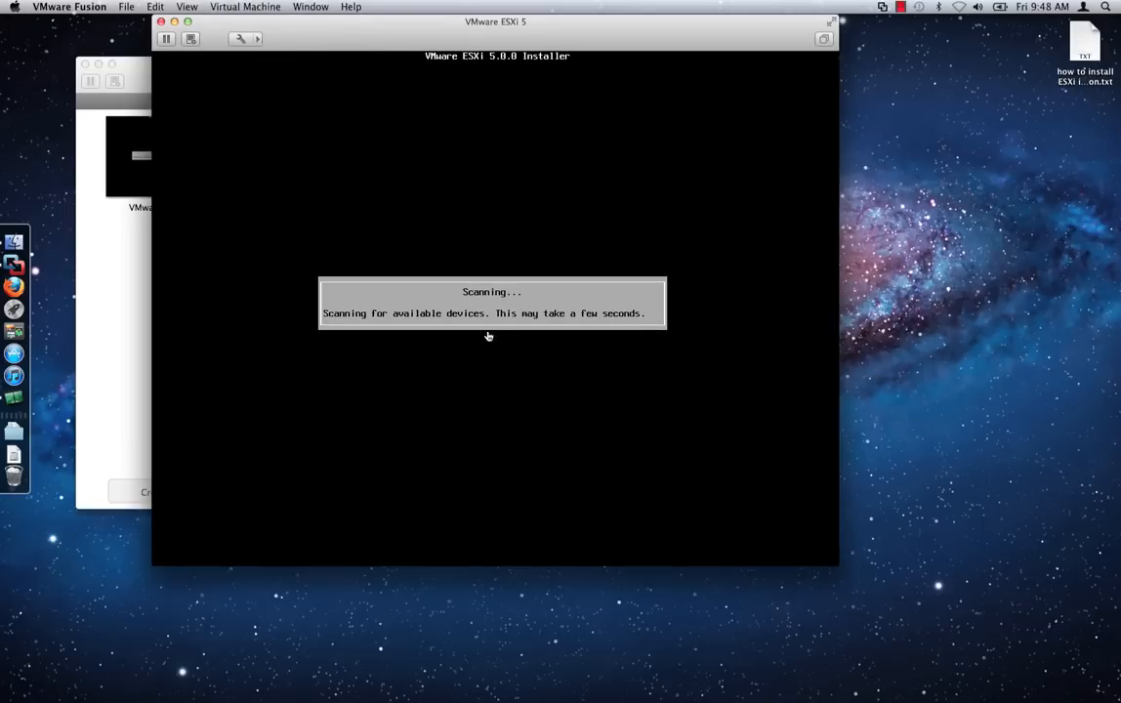
# Select the local virtual disk, keep US Default keyboard and confirm the matching root password
pyautogui.click(488, 336)
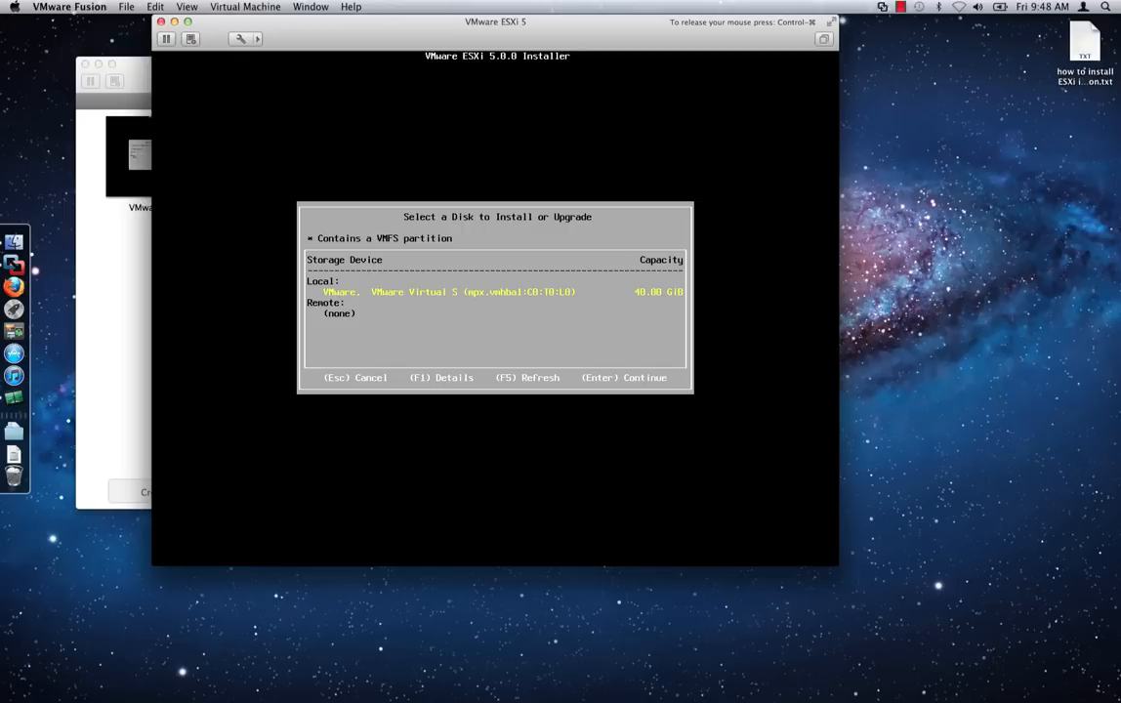
pyautogui.press('Return')
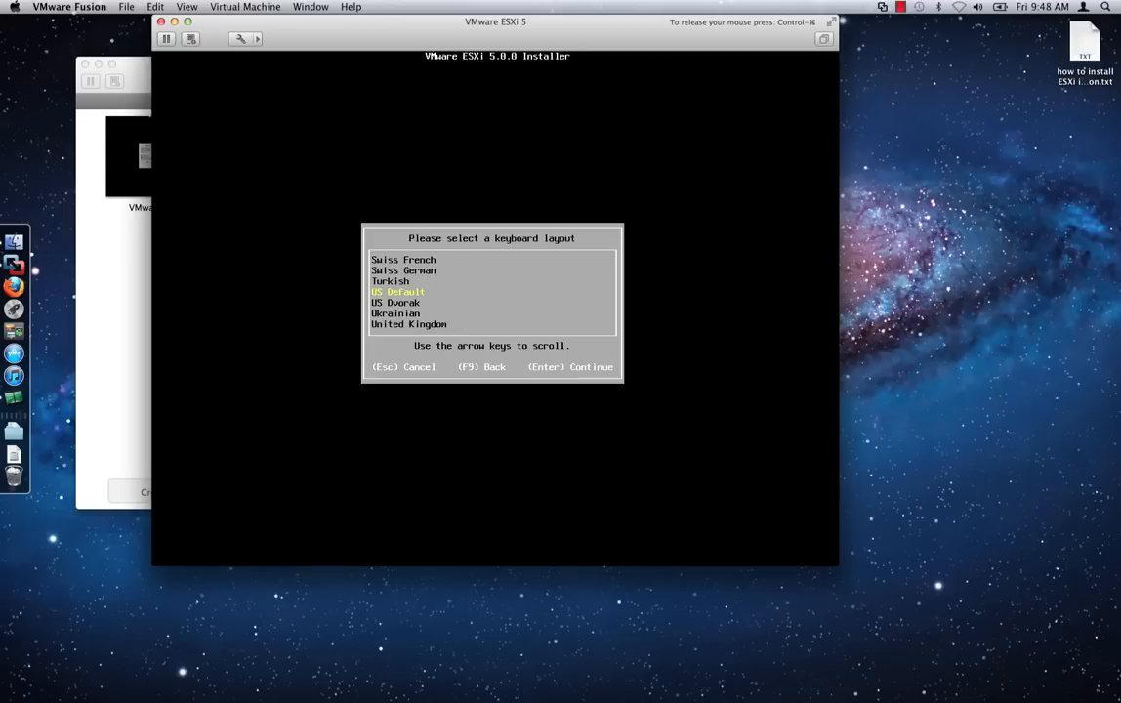
pyautogui.press('Return')
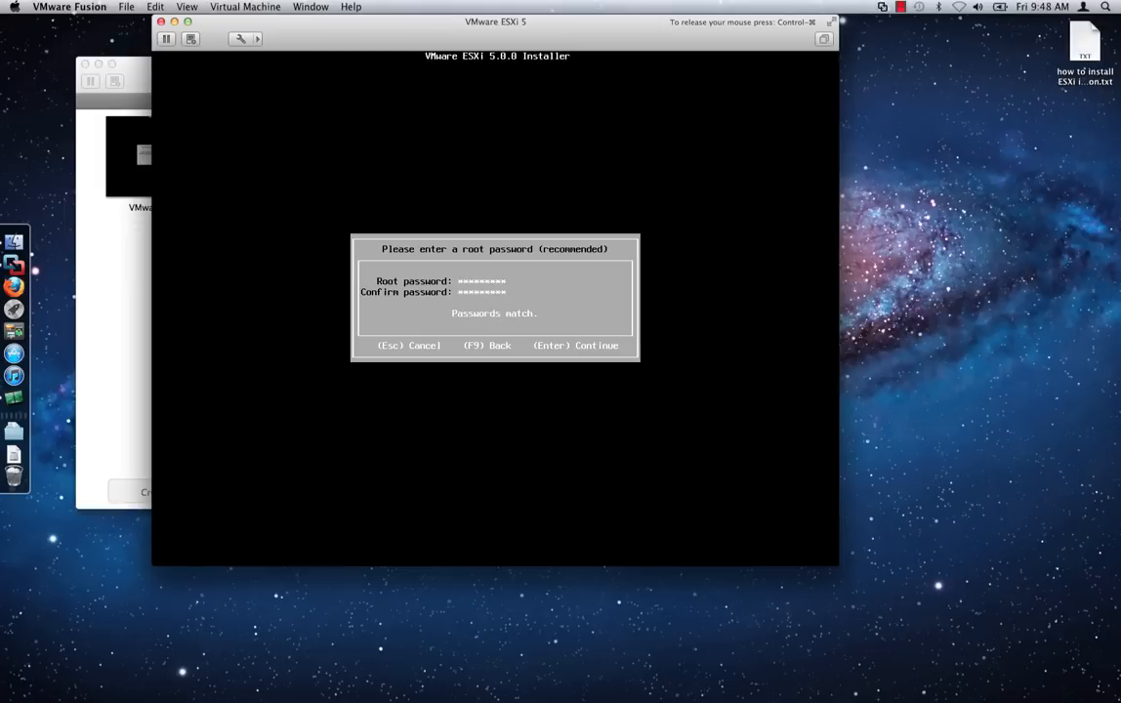
pyautogui.press('Return')
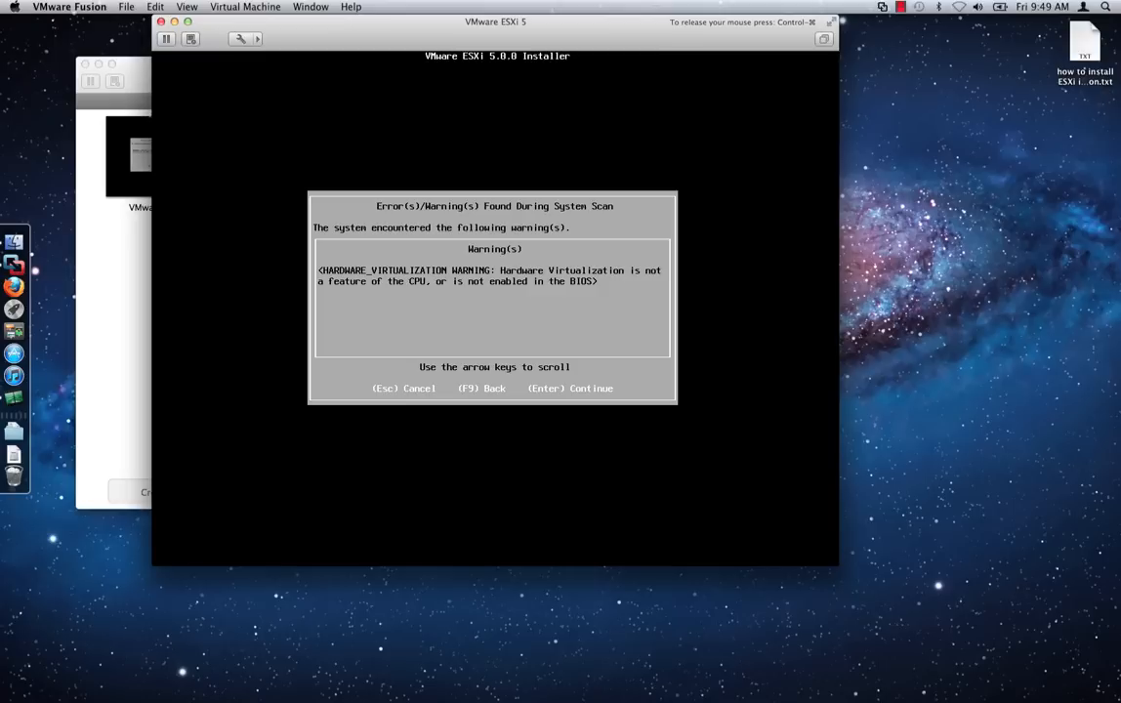
# Dismiss the virtualization warning and confirm the ESXi 5.0.0 install by sending F11
pyautogui.press('Return')
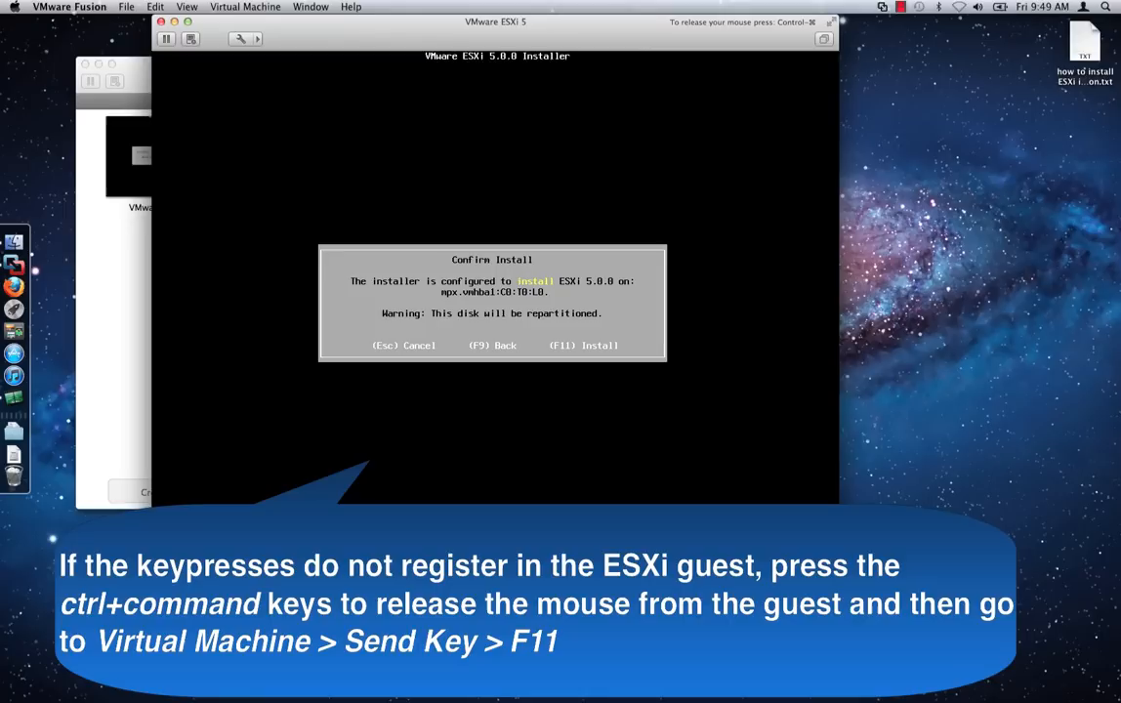
pyautogui.moveTo(492, 326)
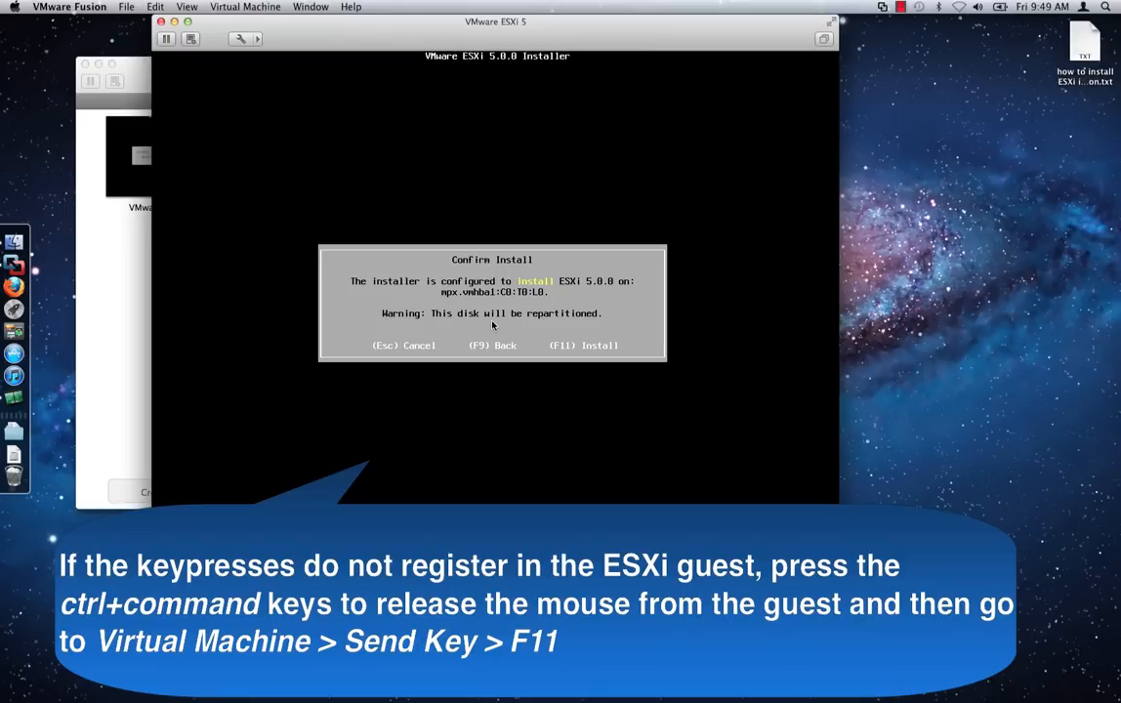
pyautogui.click(246, 8)
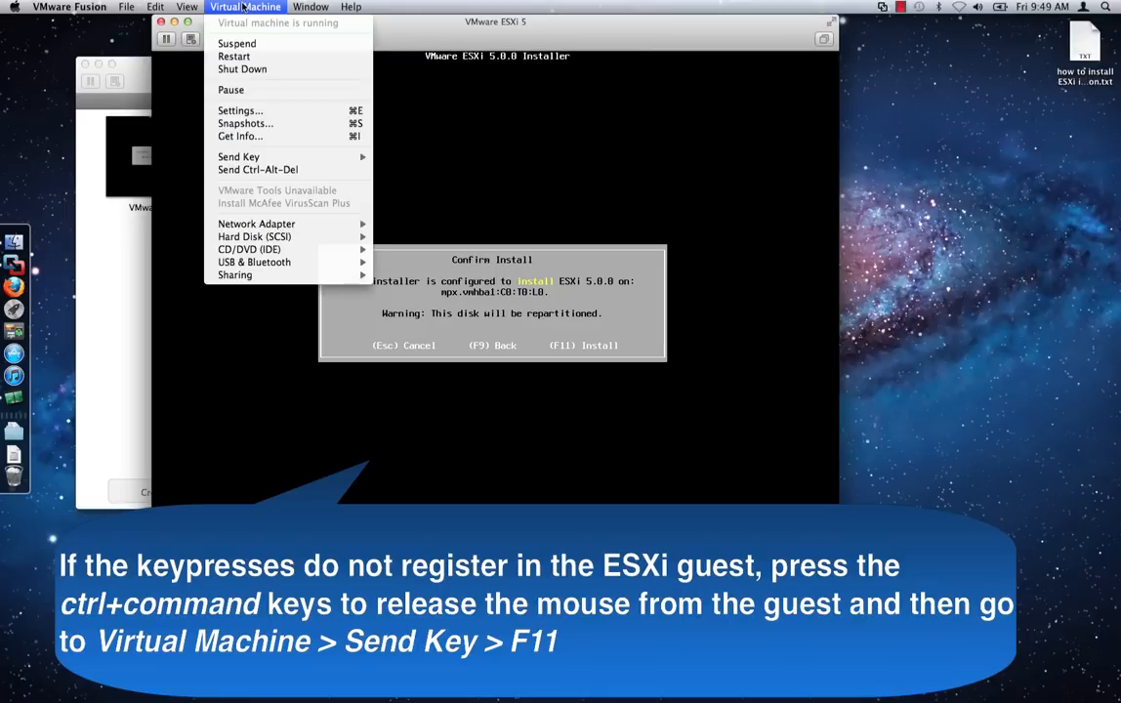
pyautogui.click(238, 156)
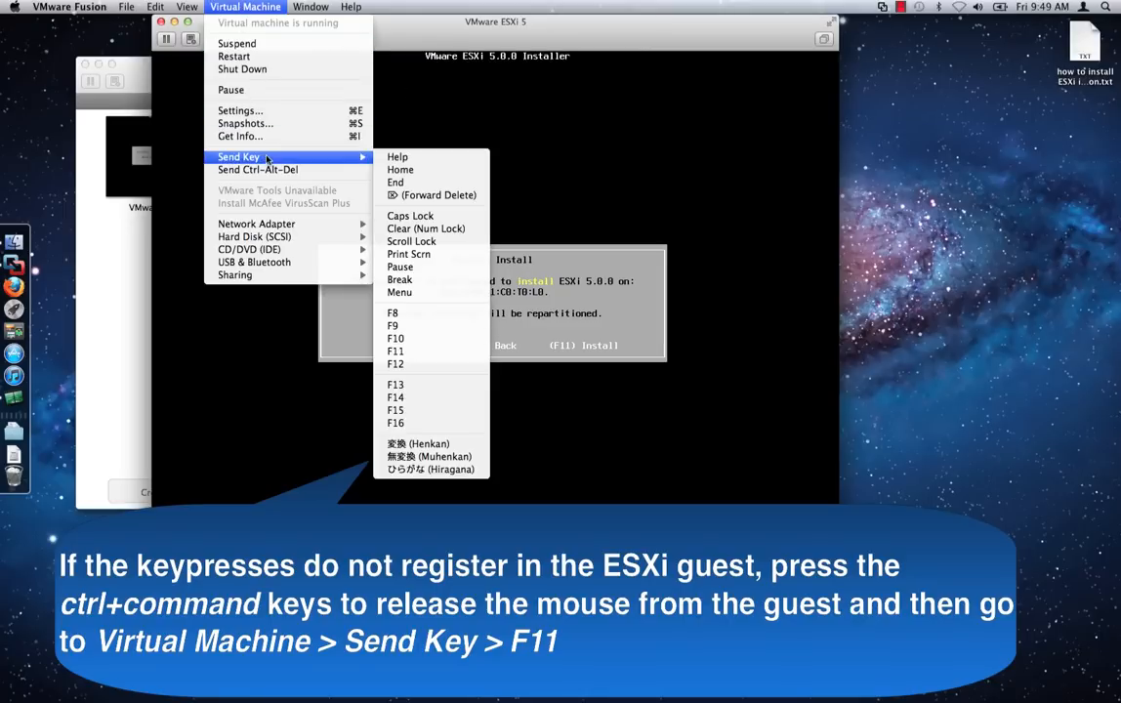
pyautogui.moveTo(395, 338)
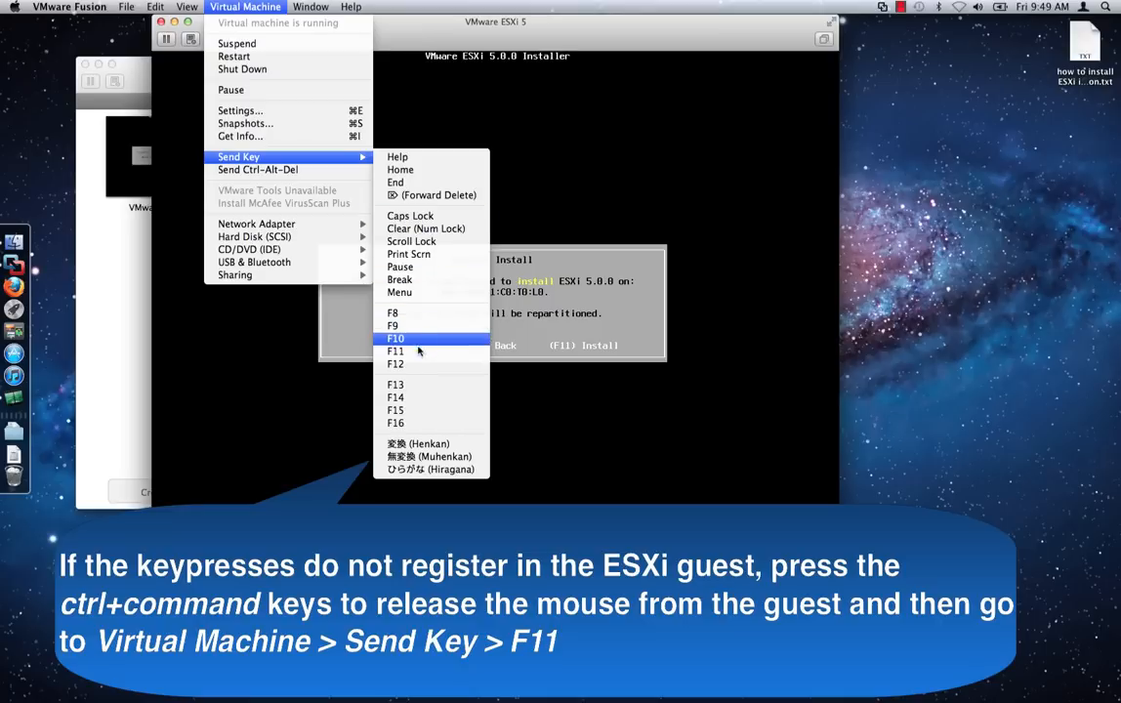
pyautogui.click(394, 351)
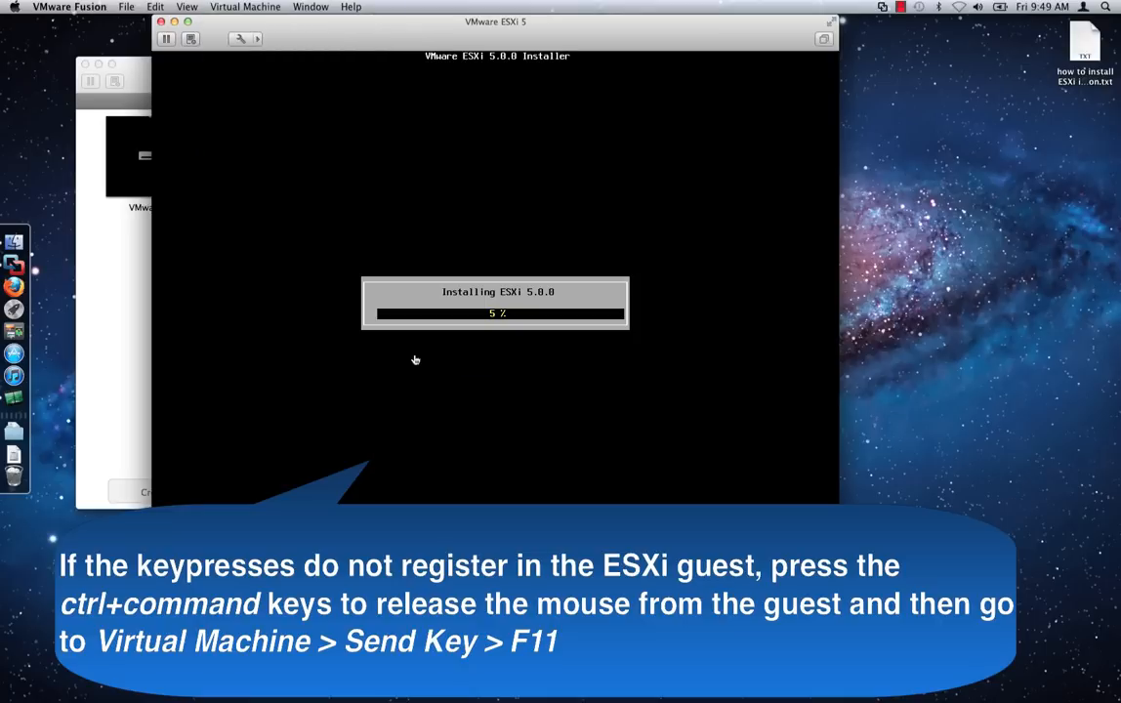
pyautogui.click(414, 360)
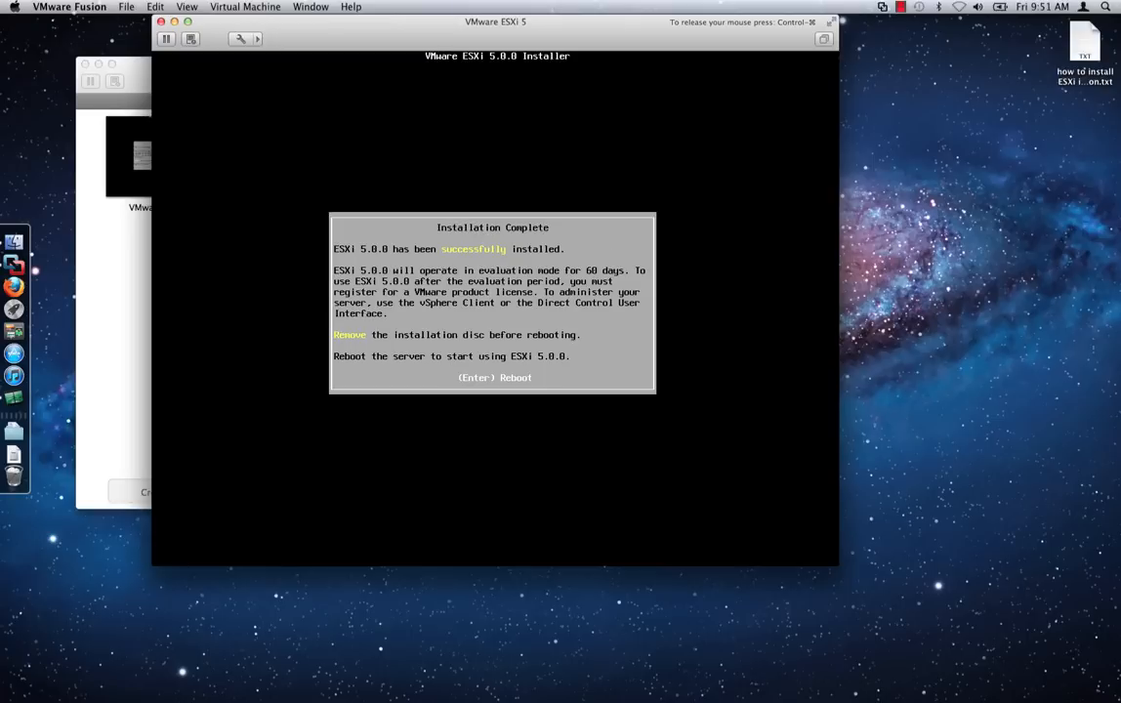
# Reboot into the installed ESXi host and reach its Configure Management Network screen
pyautogui.press('Return')
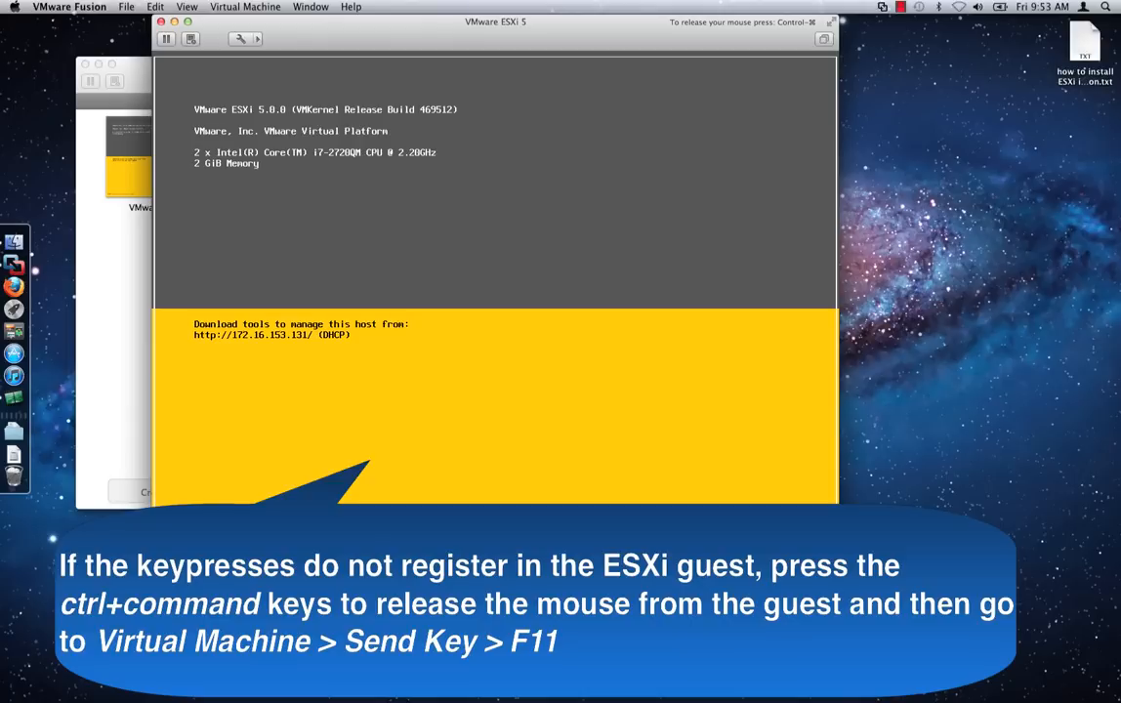
pyautogui.click(244, 8)
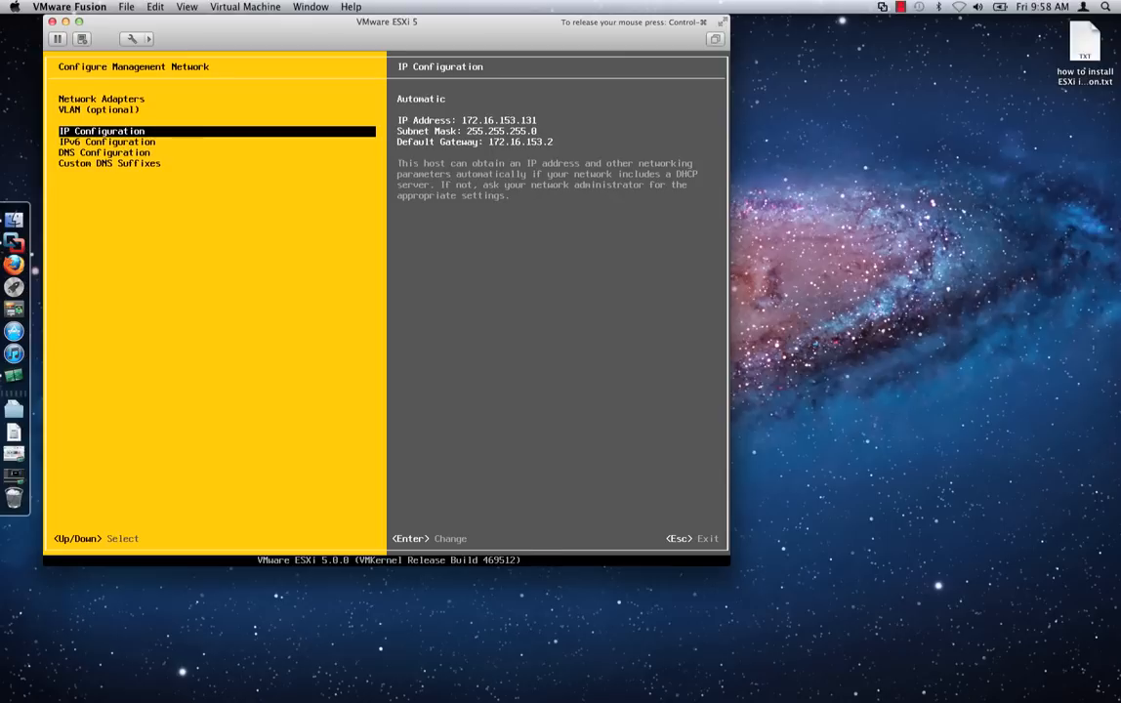
# Set a static IP 172.16.153.130, mask 255.255.255.0, gateway 172.16.153.2 and return to System Customization
pyautogui.press('Return')
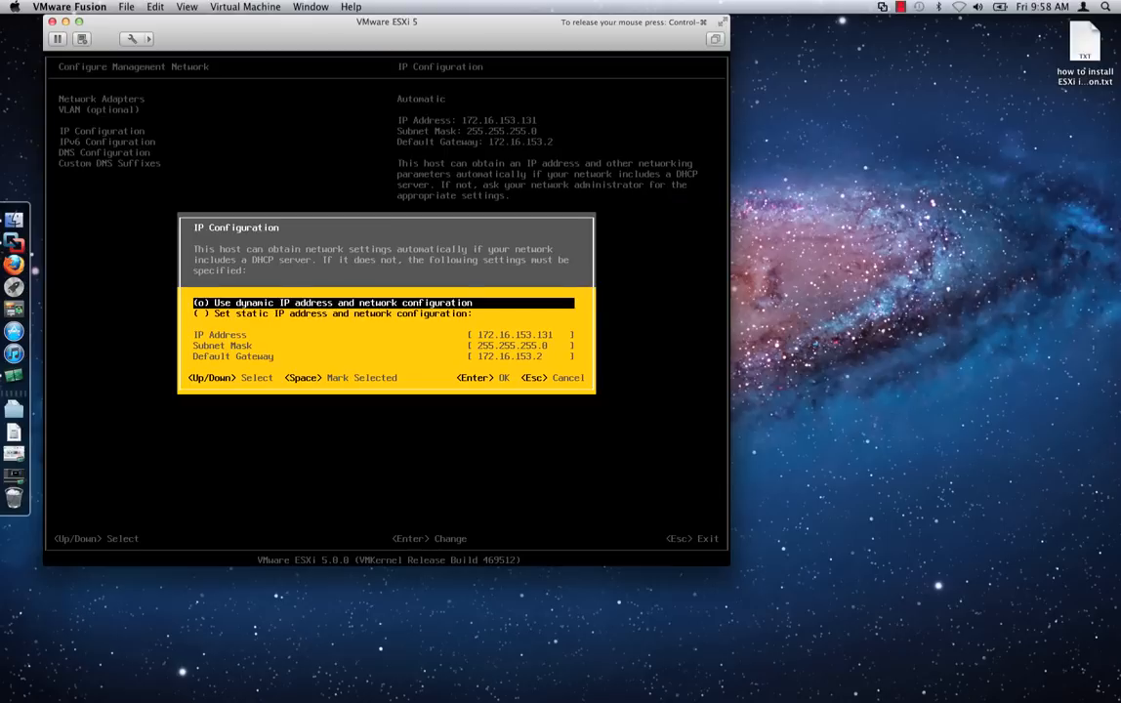
pyautogui.press('Down')
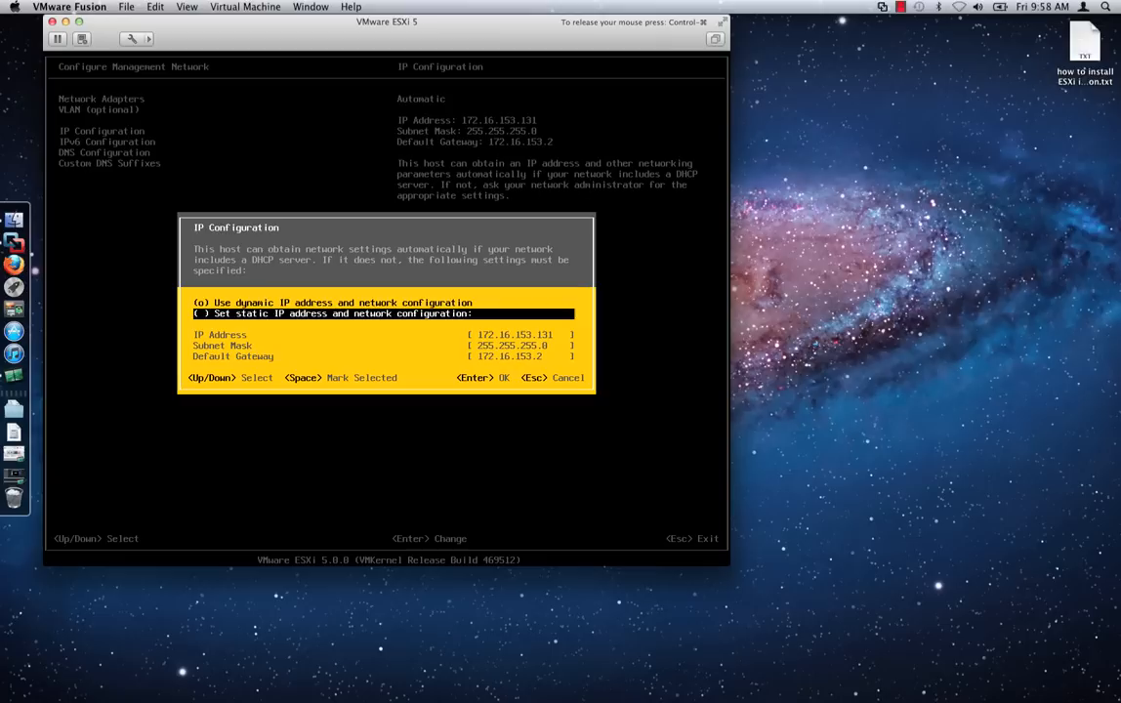
pyautogui.press('space')
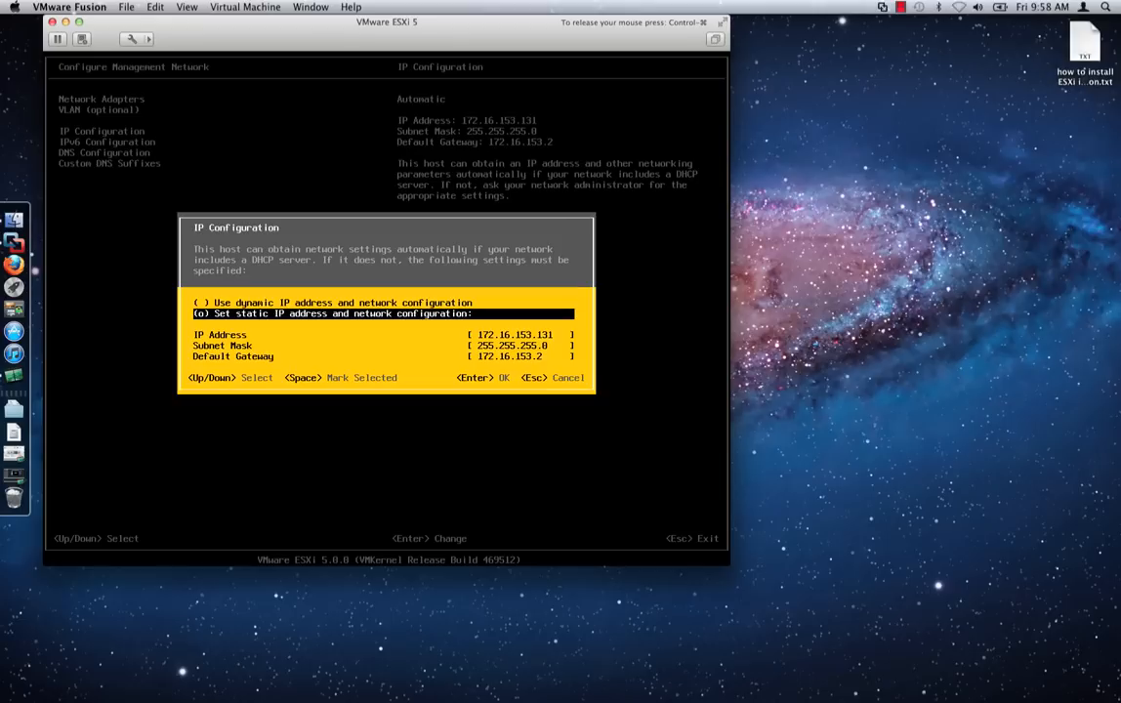
pyautogui.press('Down')
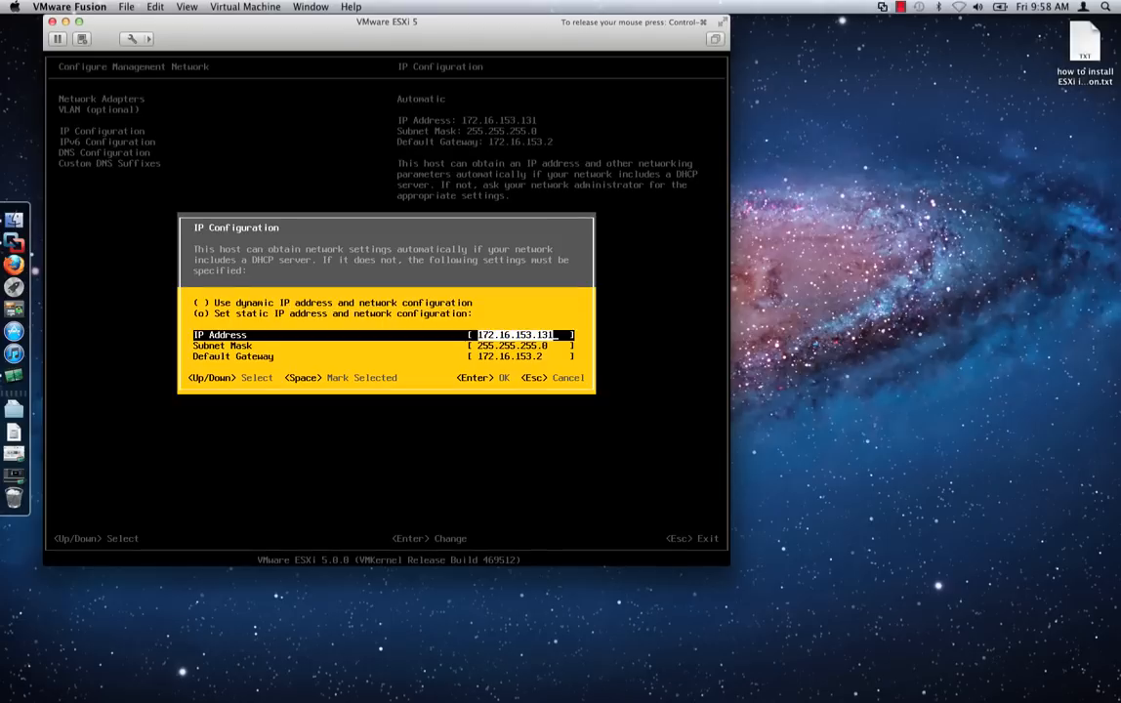
pyautogui.press('backspace')
pyautogui.write('0')
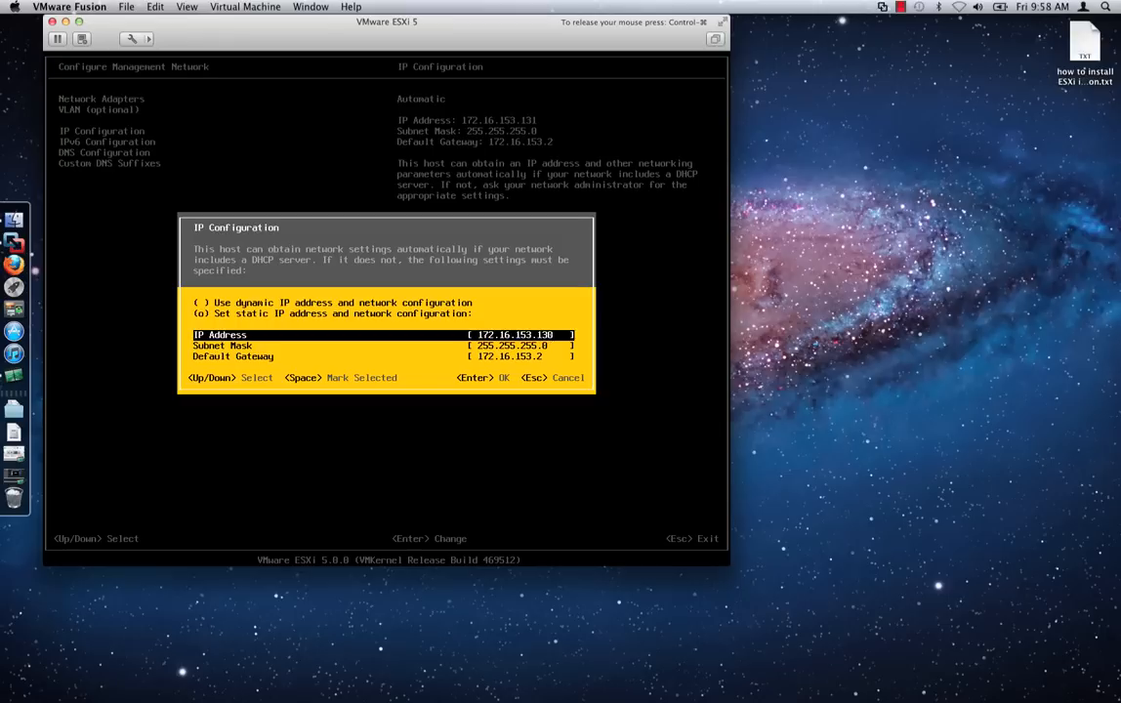
pyautogui.press('Down')
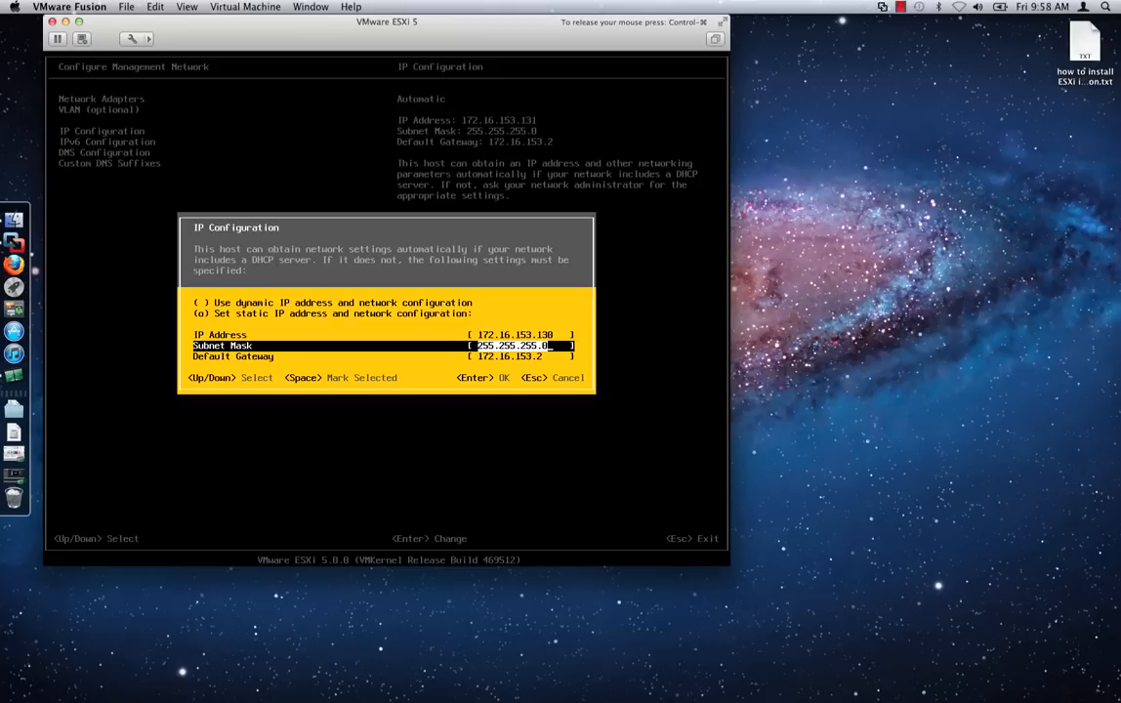
pyautogui.press('Return')
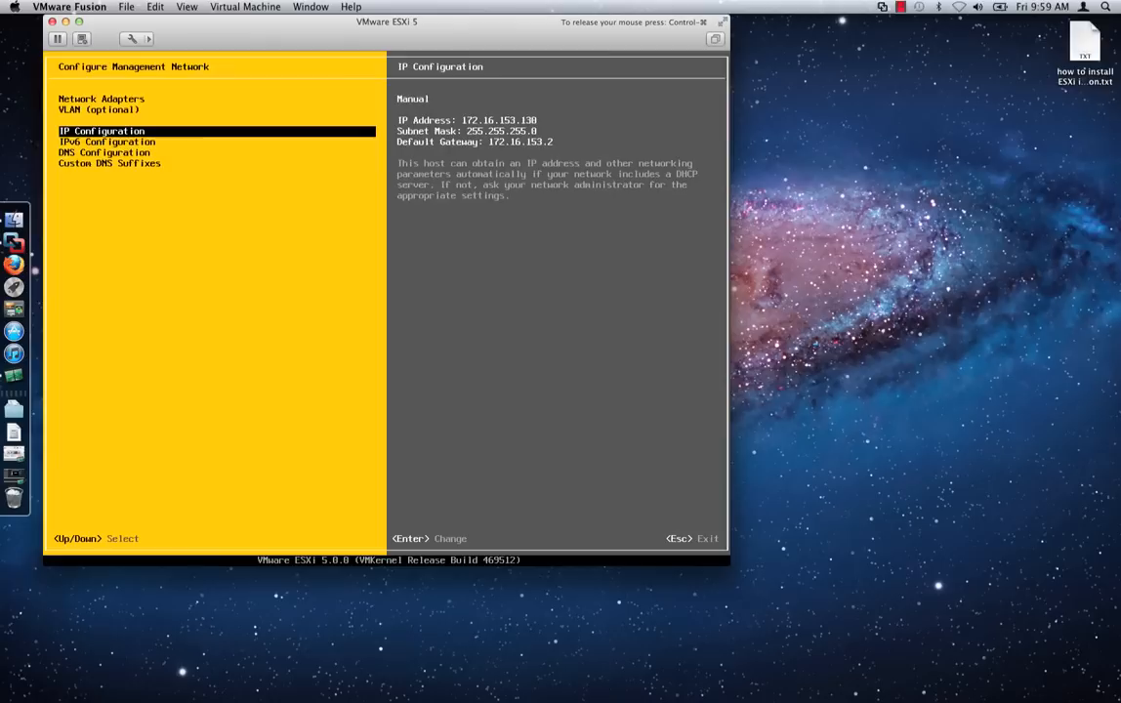
pyautogui.press('Escape')
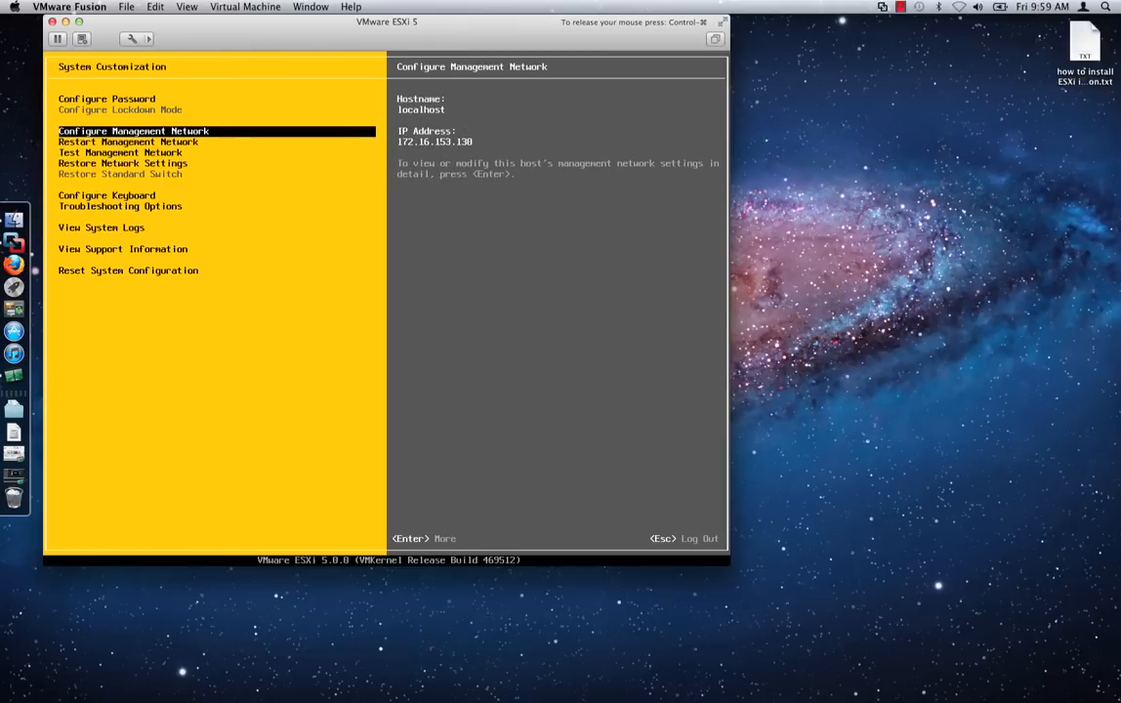